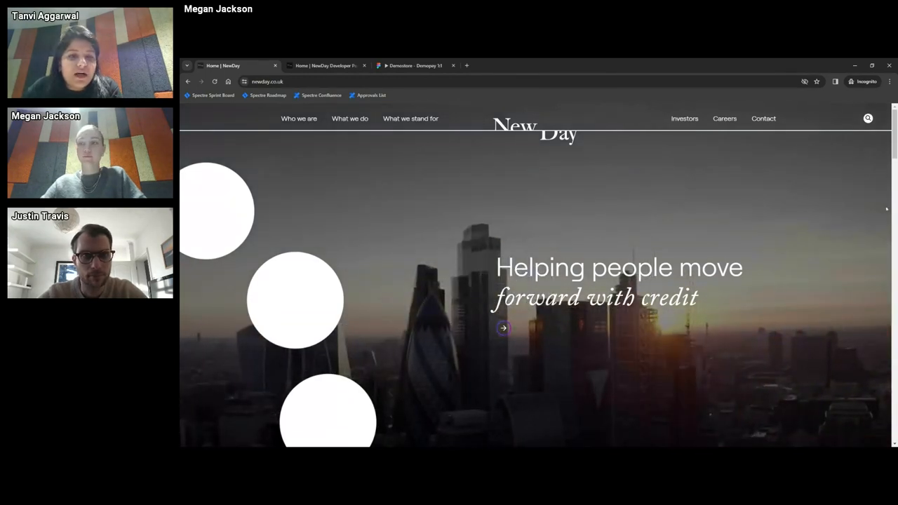
Scroll the NewDay homepage from the hero banner past partner brands and data and insights.
scroll(down, 3)
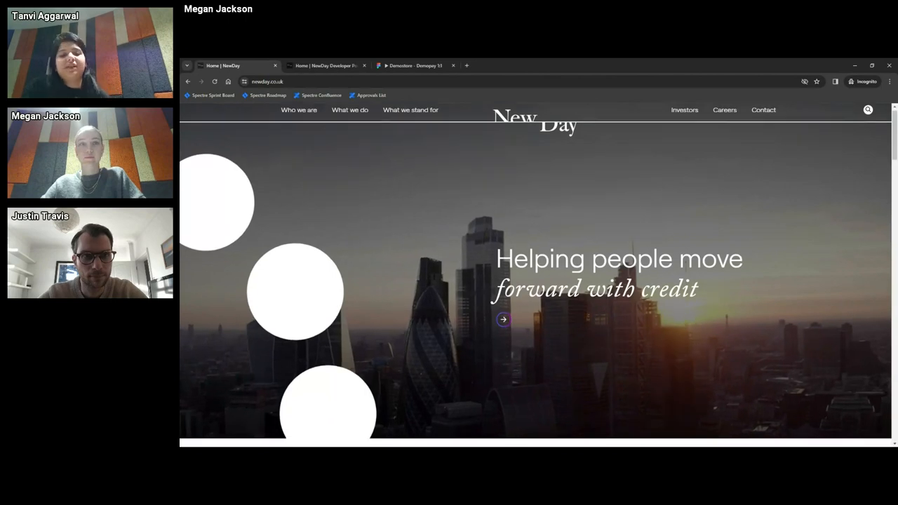
scroll(down, 3)
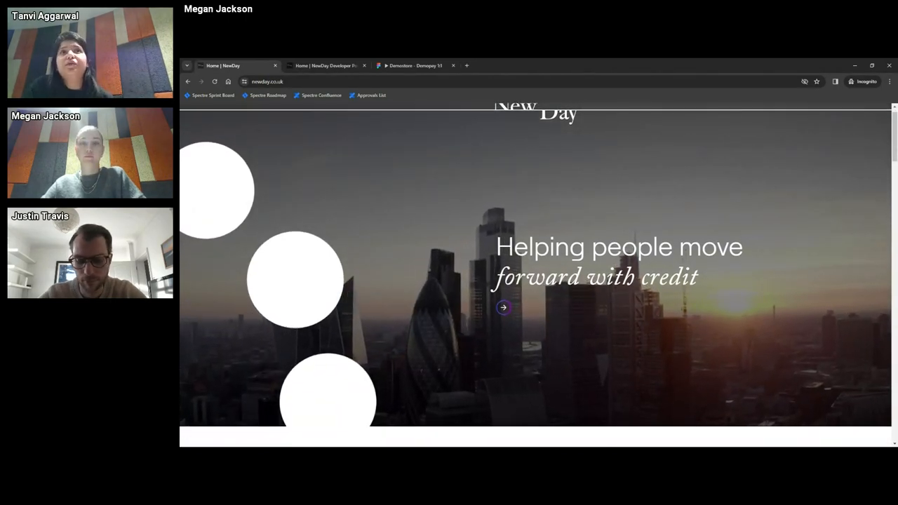
scroll(down, 3)
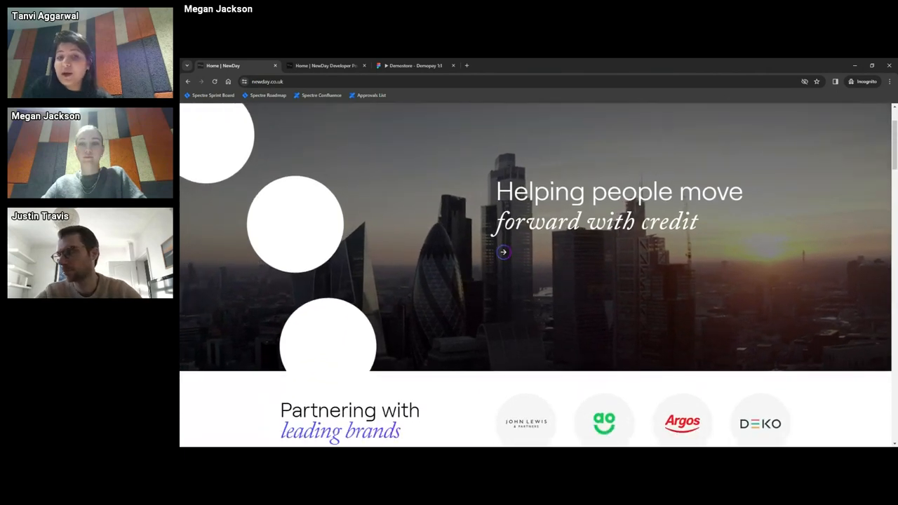
scroll(down, 3)
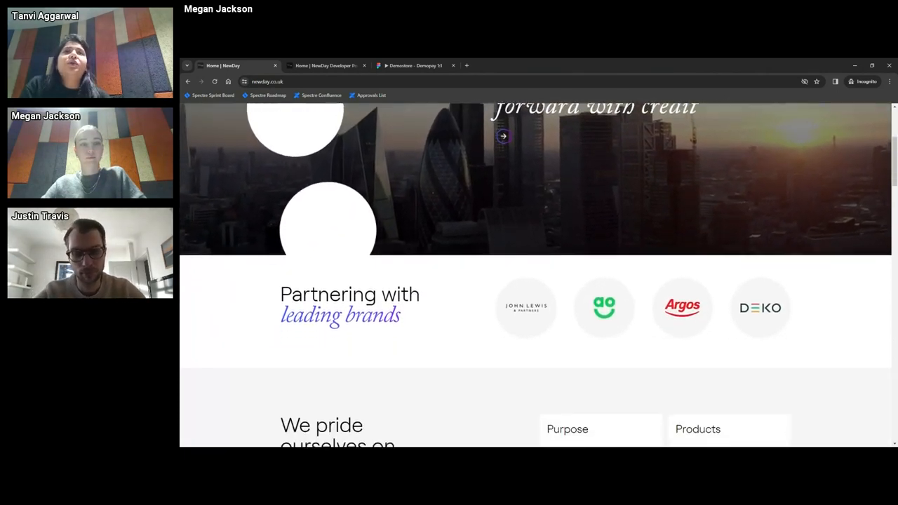
scroll(down, 3)
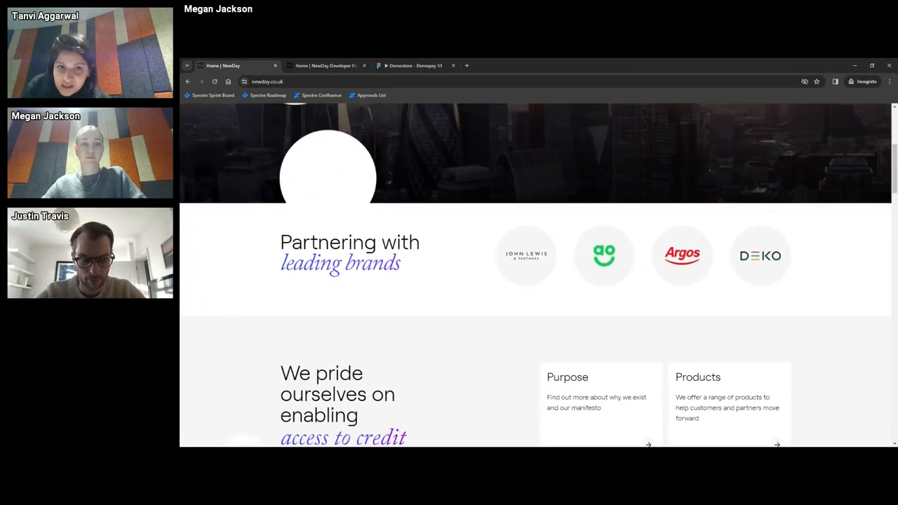
scroll(down, 3)
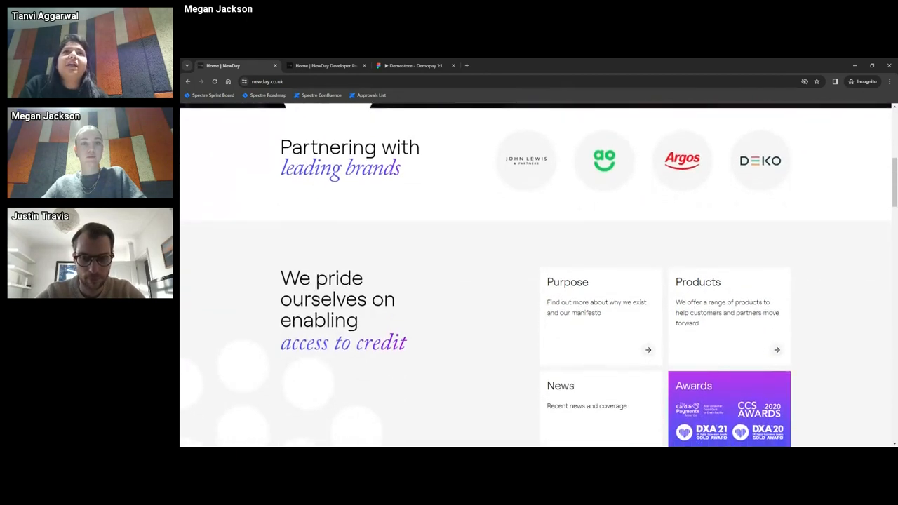
scroll(down, 3)
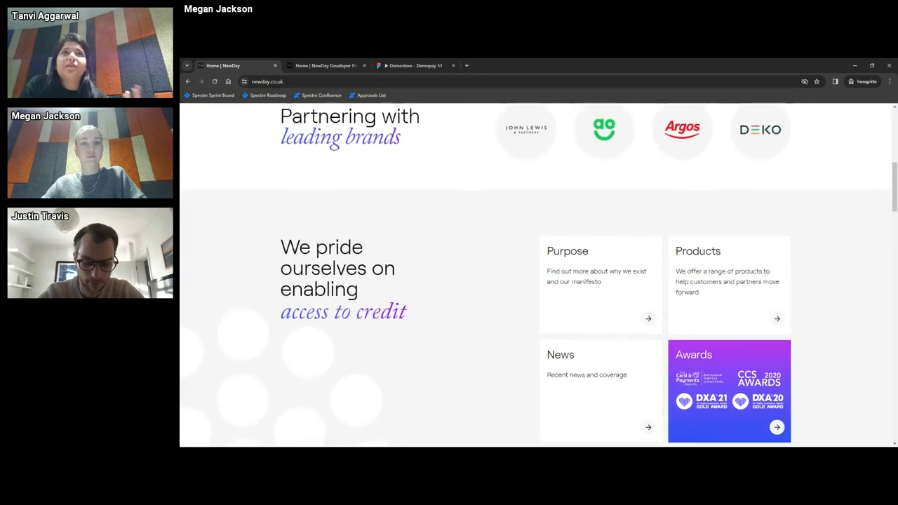
scroll(down, 3)
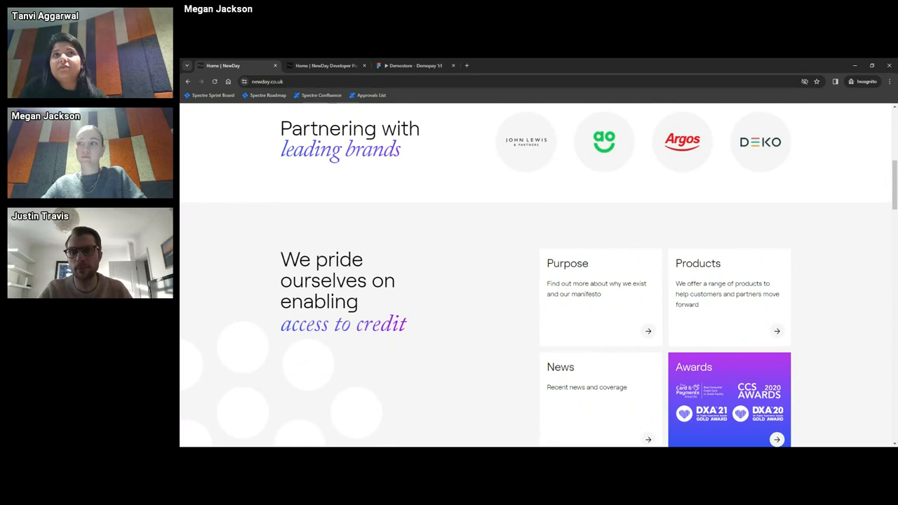
scroll(down, 3)
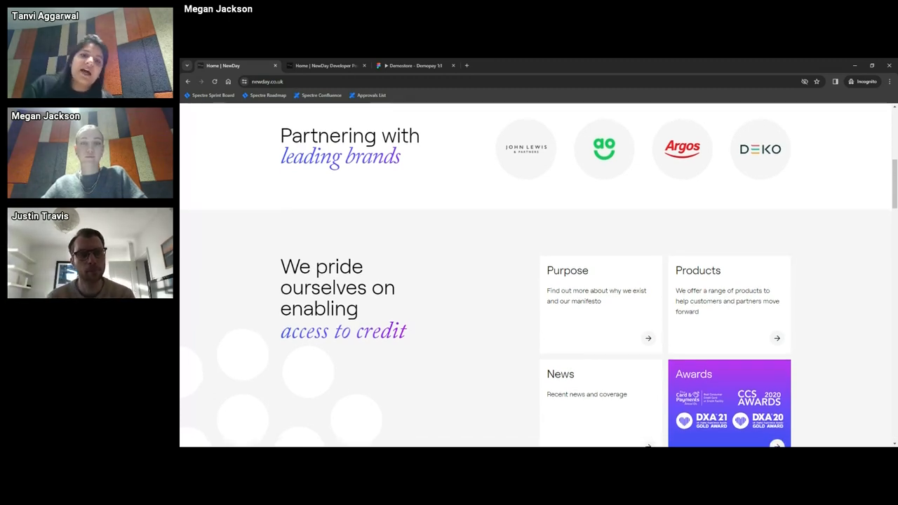
Continue past customer stories until the 'Hear from our leaders' section is in view.
scroll(down, 3)
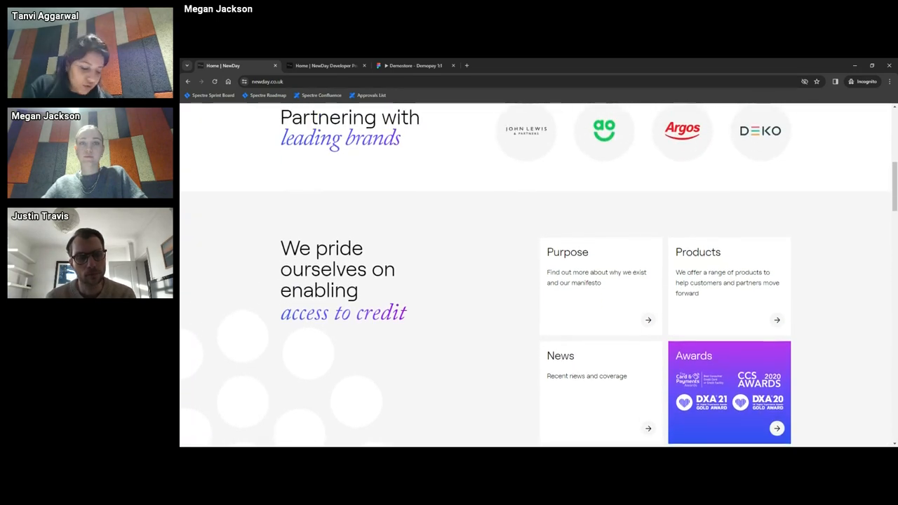
scroll(down, 3)
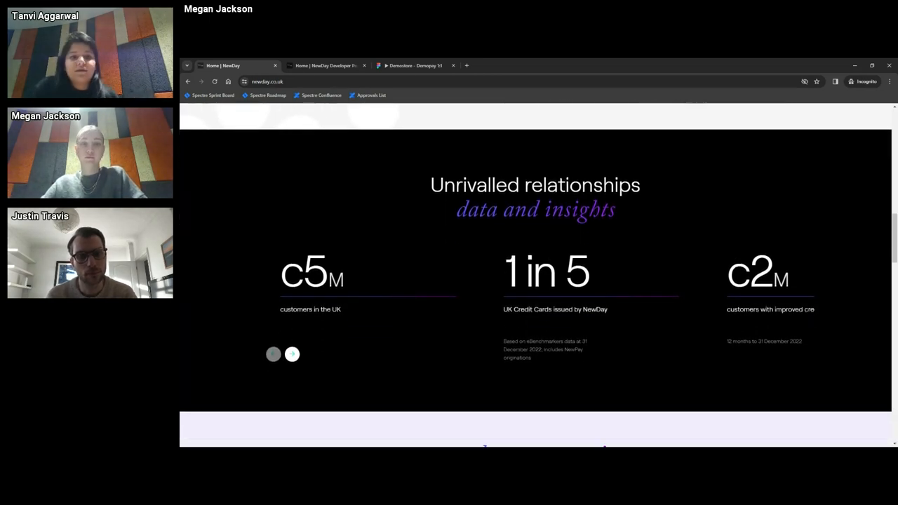
scroll(down, 3)
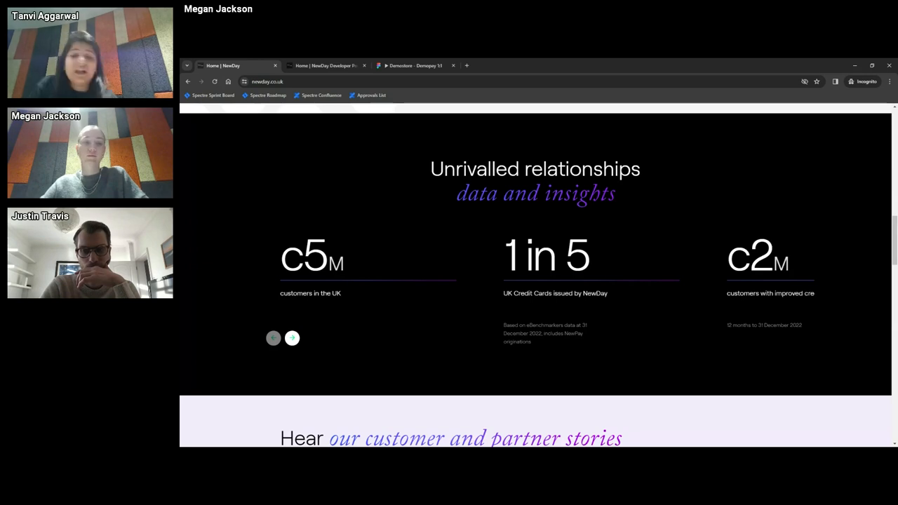
scroll(down, 3)
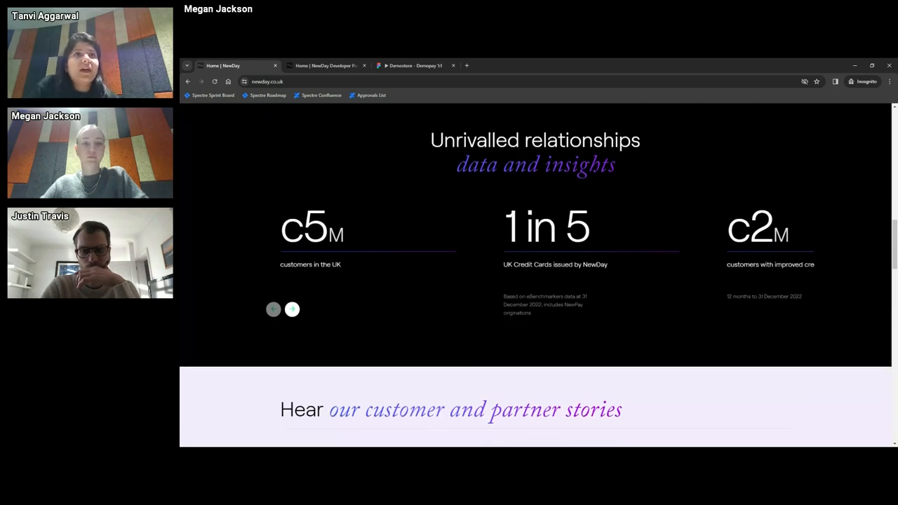
scroll(down, 3)
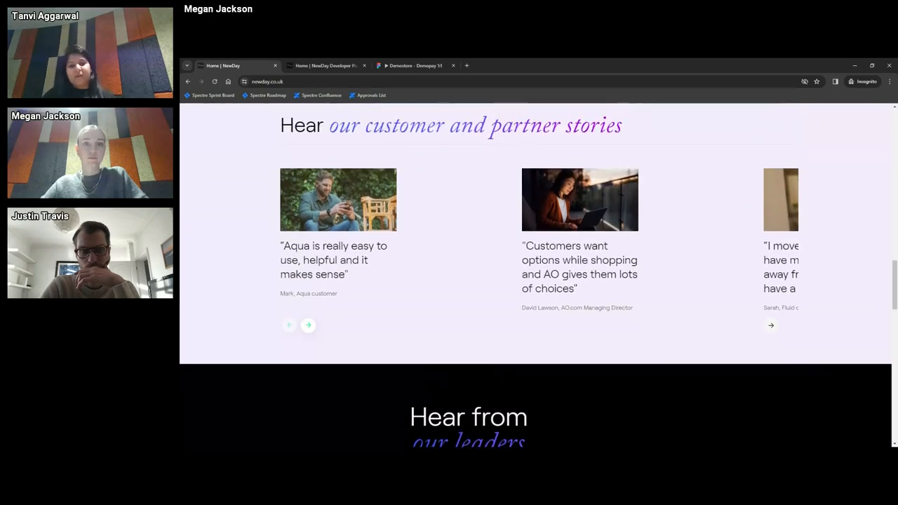
scroll(down, 3)
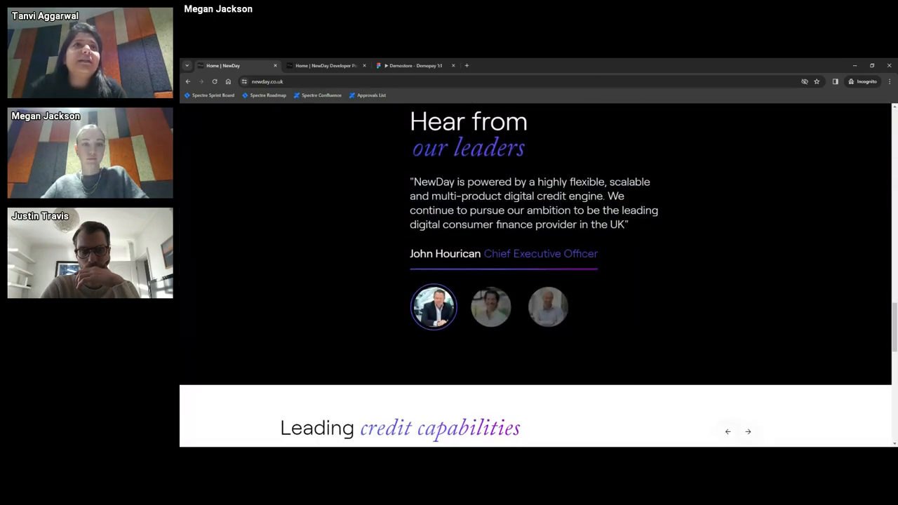
scroll(down, 3)
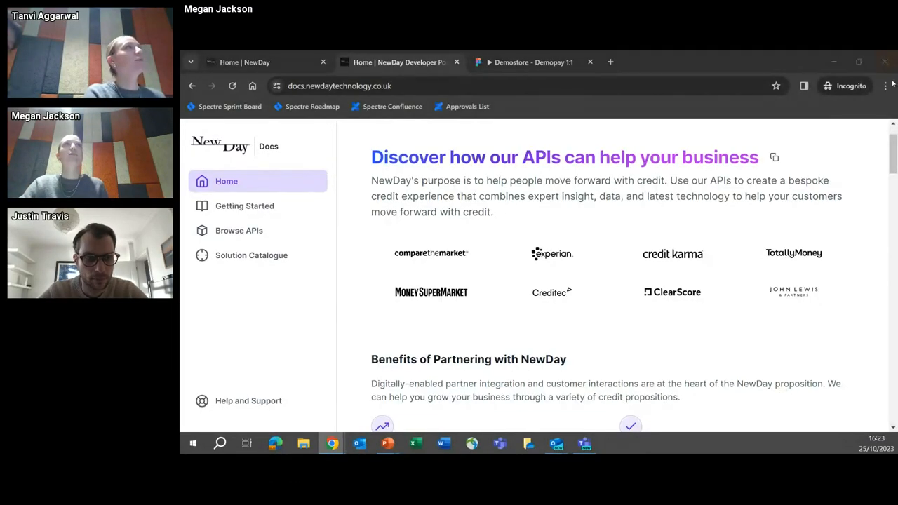
Zoom the docs home page out to 80% via Chrome's menu and return to the page.
click(885, 86)
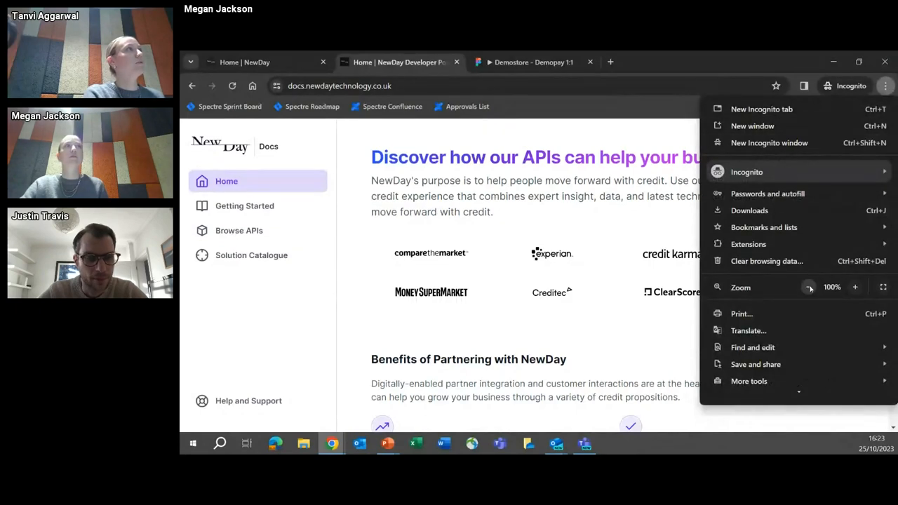
click(808, 287)
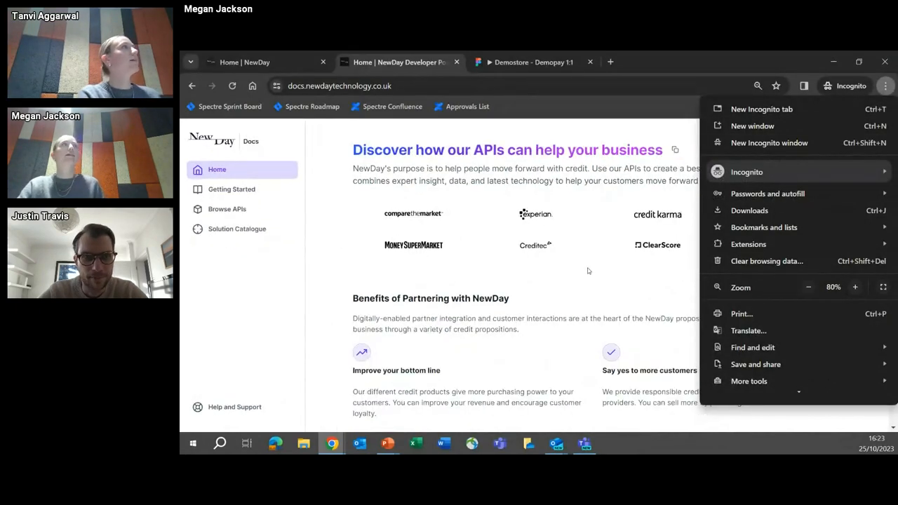
click(588, 271)
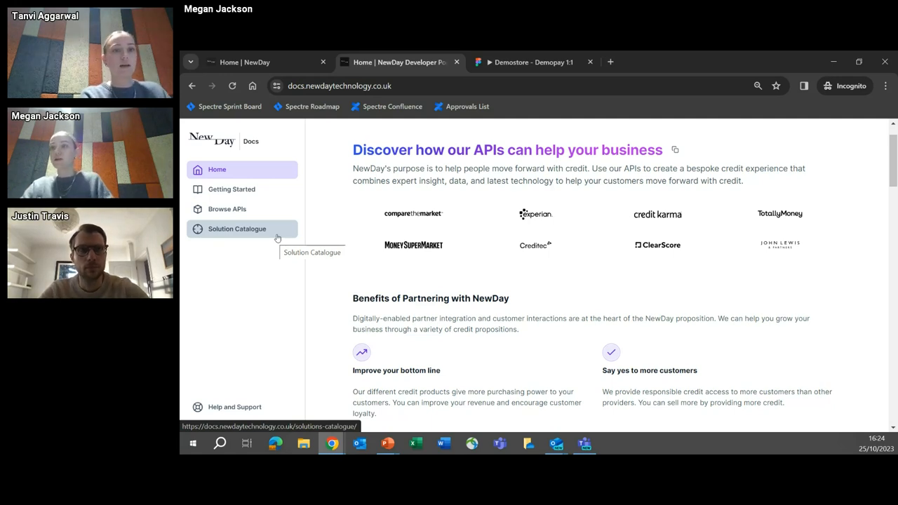
click(236, 229)
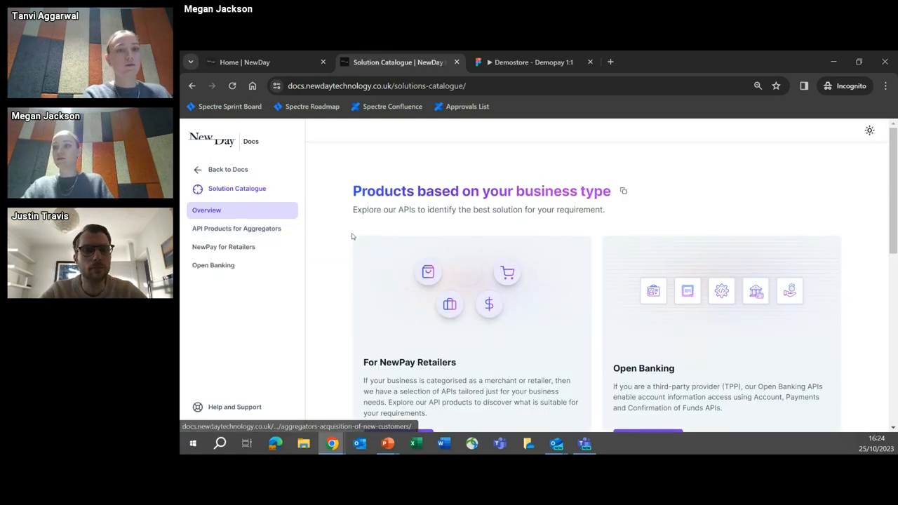
mouse_move(336, 265)
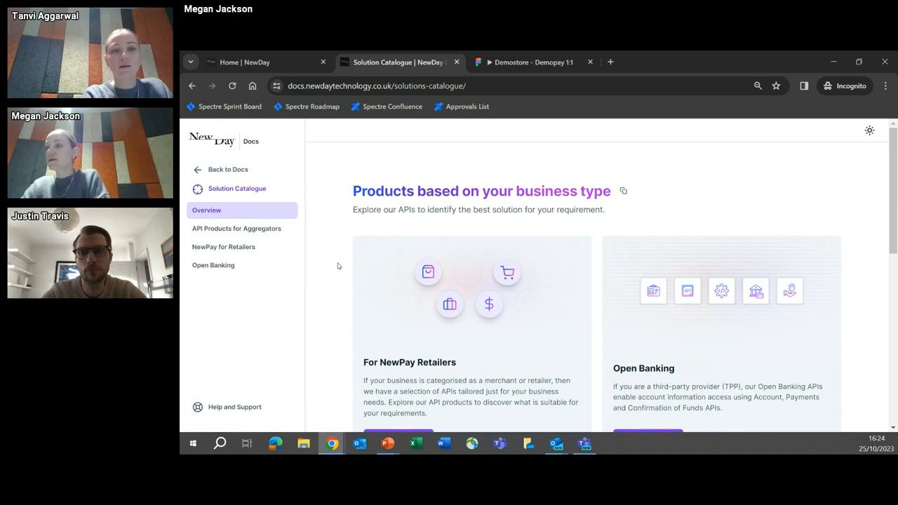
scroll(down, 3)
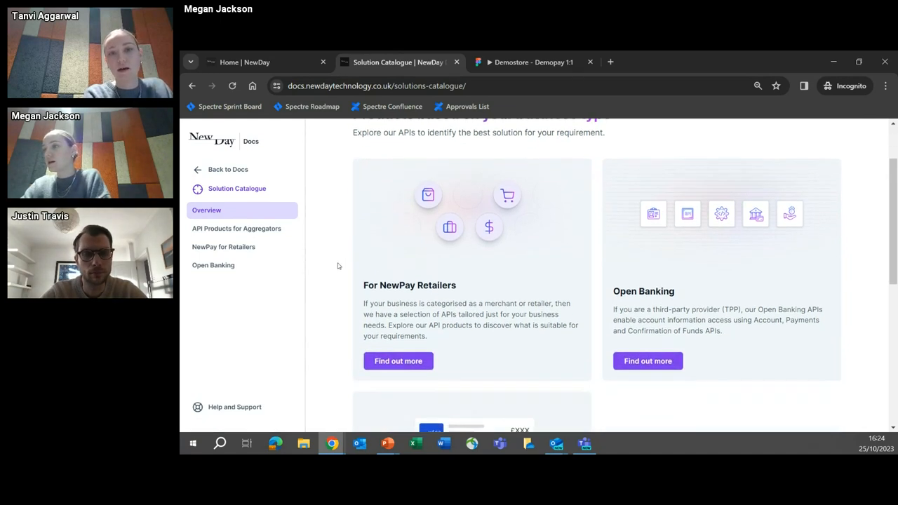
scroll(down, 3)
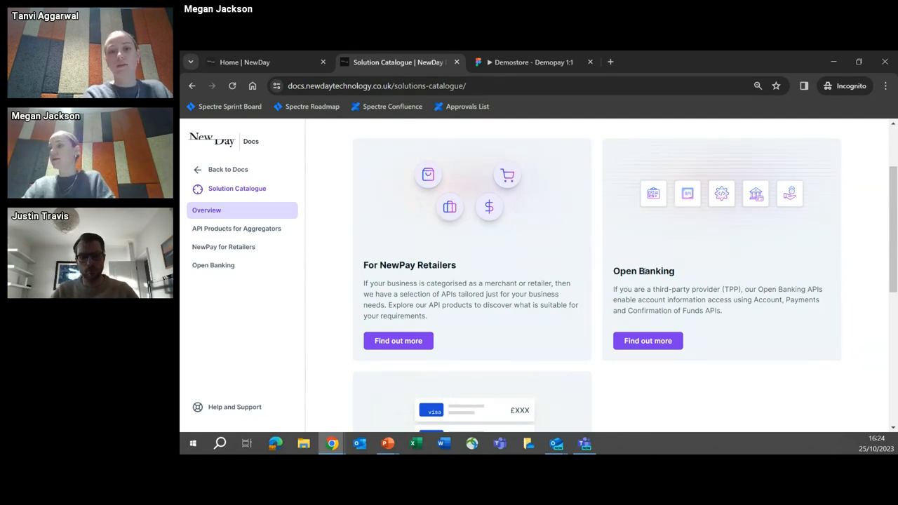
scroll(down, 3)
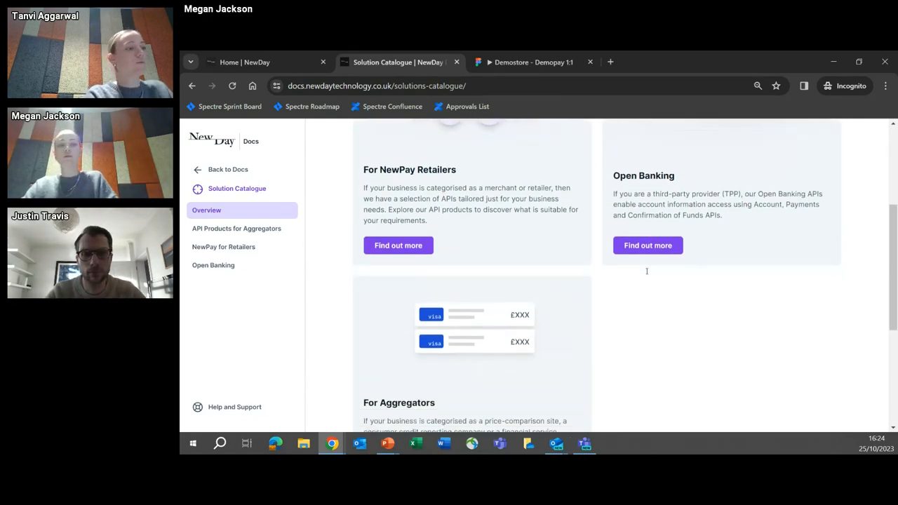
scroll(down, 3)
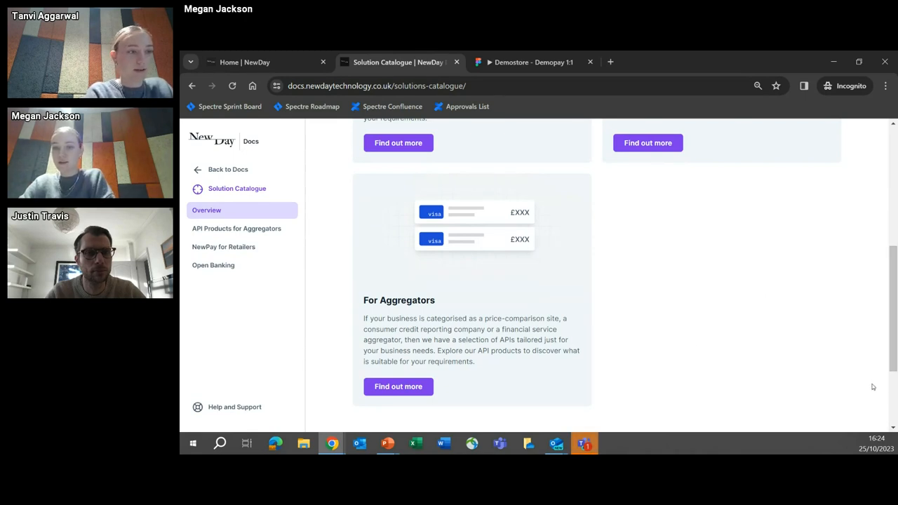
scroll(up, 3)
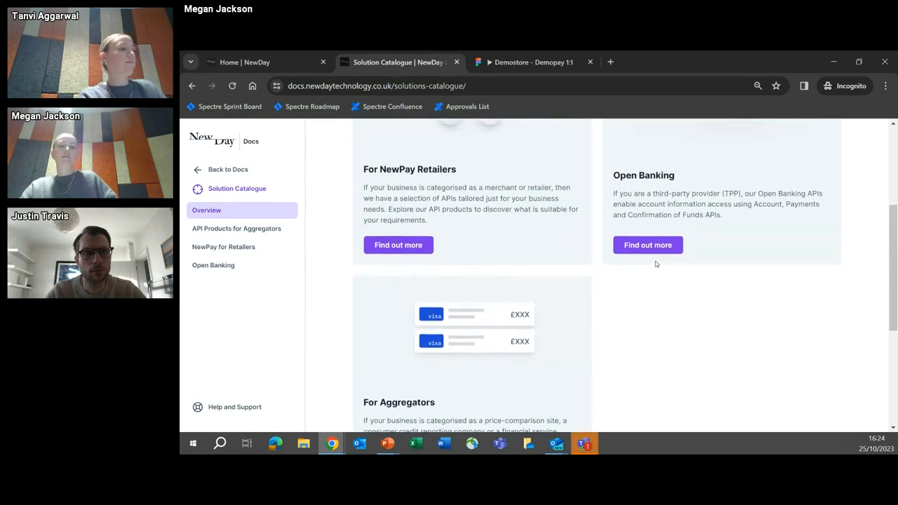
scroll(up, 3)
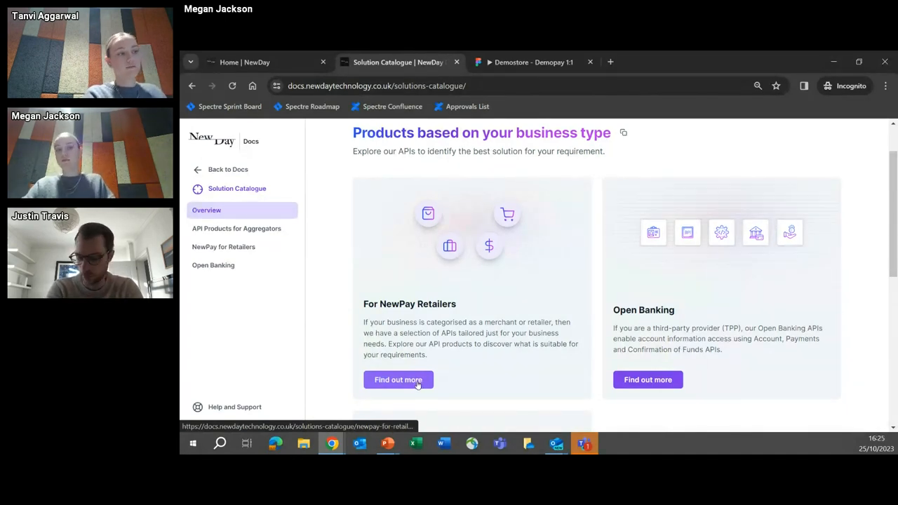
Follow 'Find out more' on the For NewPay Retailers card to its product page.
click(398, 379)
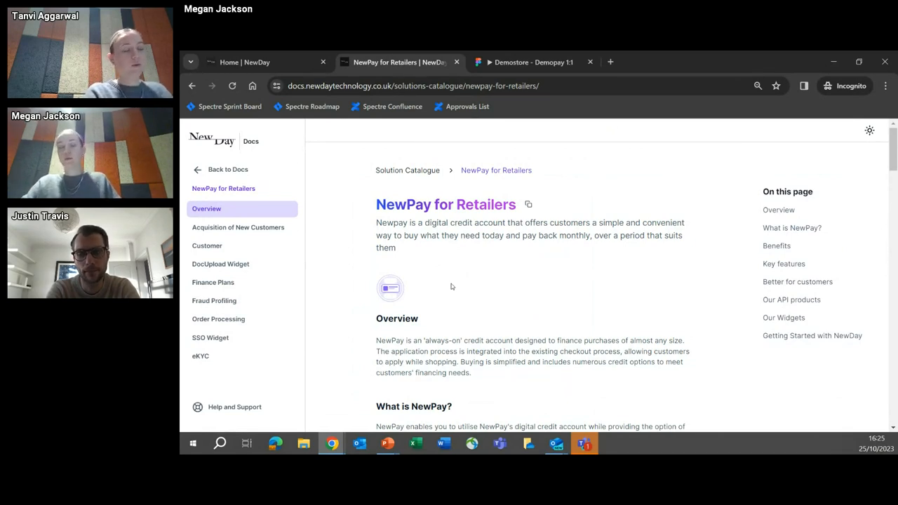
mouse_move(200, 356)
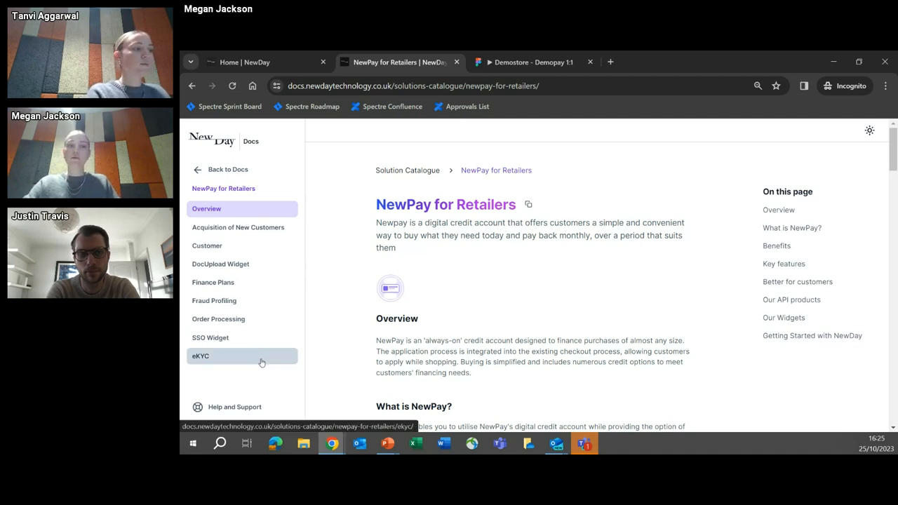
click(199, 356)
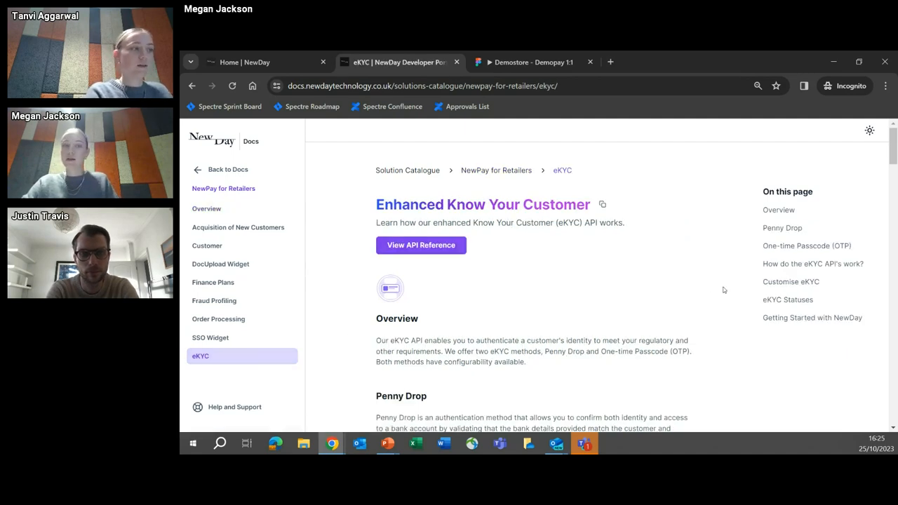
scroll(down, 3)
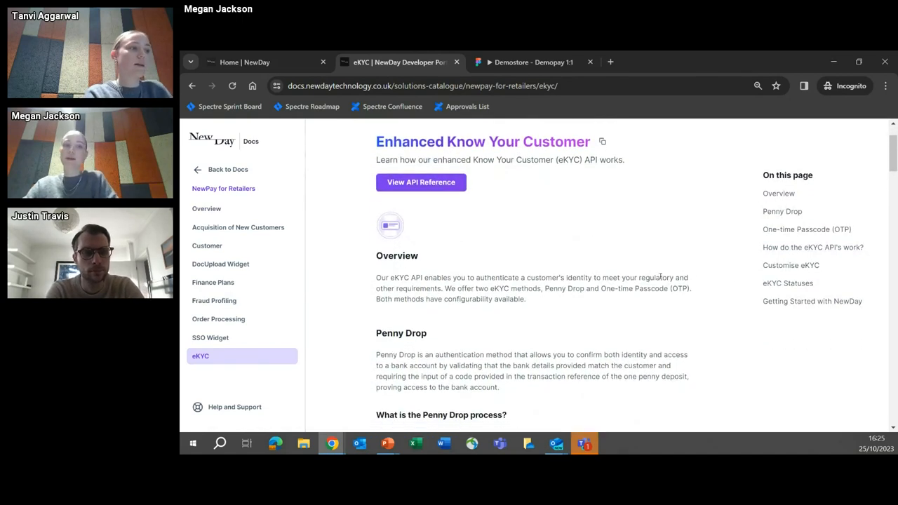
mouse_move(750, 213)
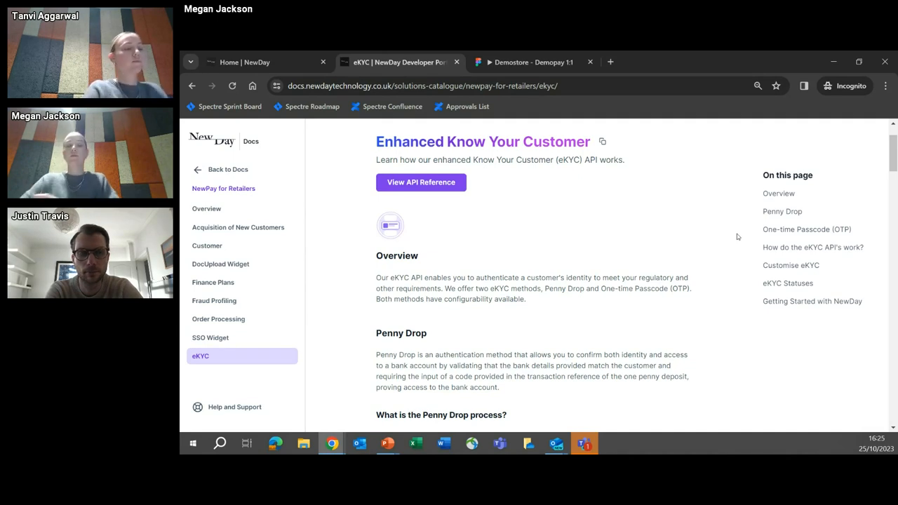
scroll(down, 3)
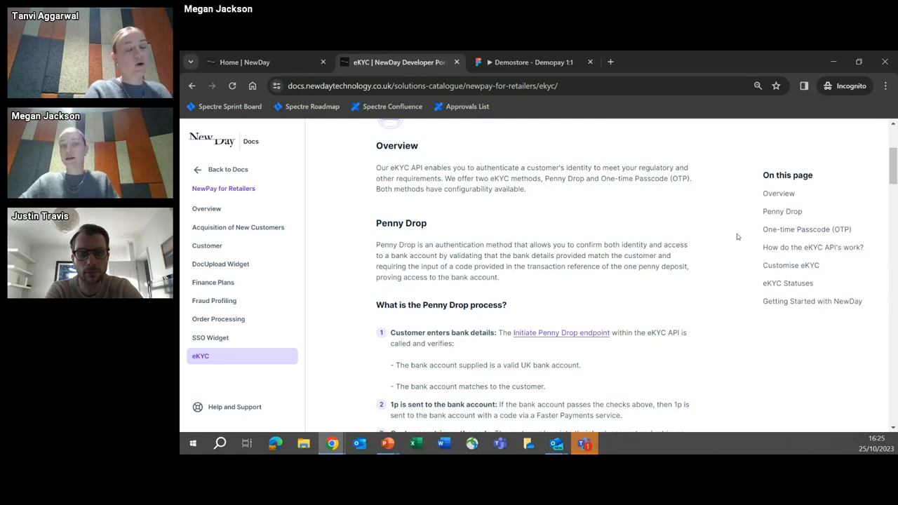
scroll(down, 3)
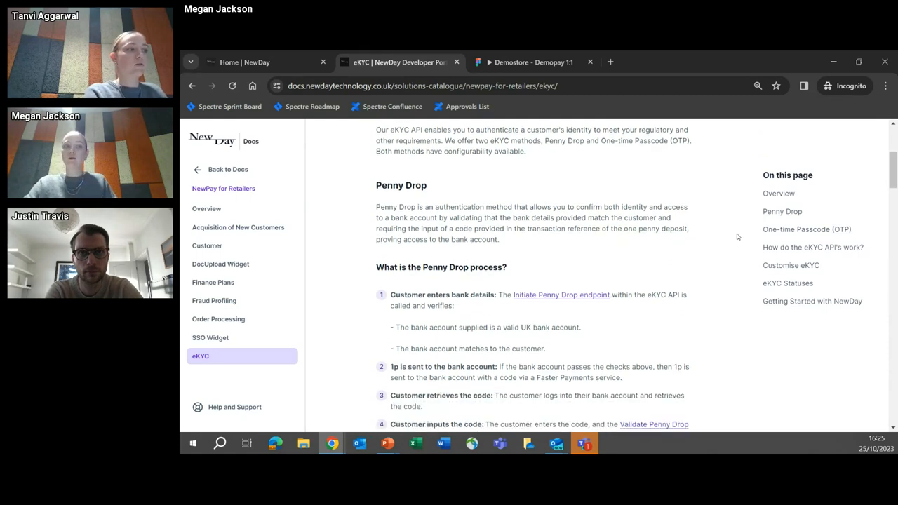
scroll(down, 3)
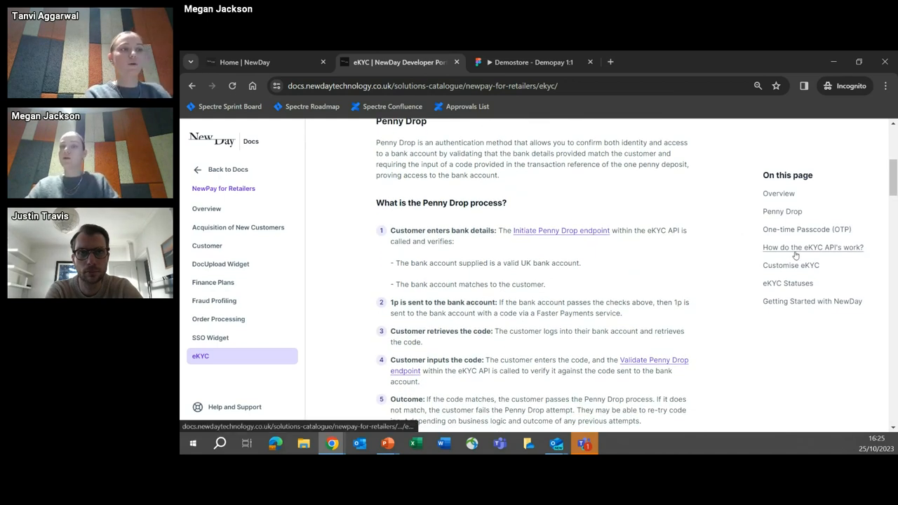
click(812, 247)
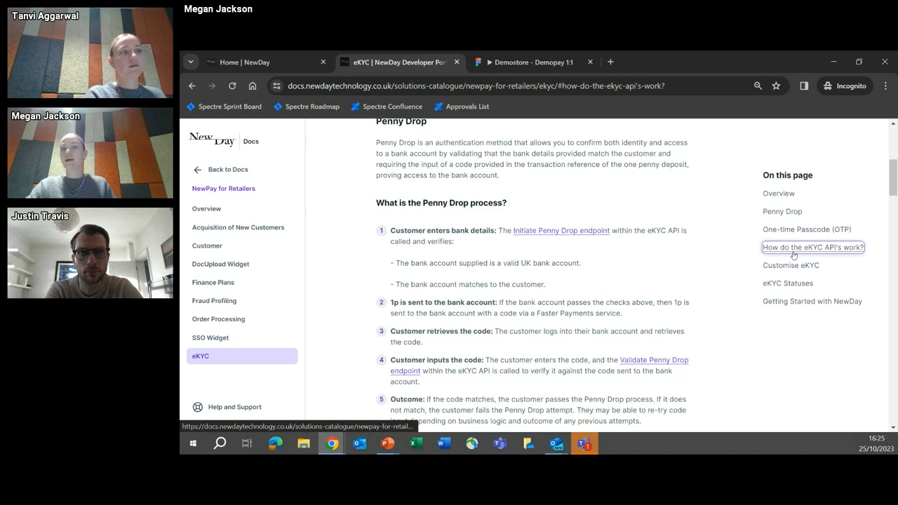
click(812, 246)
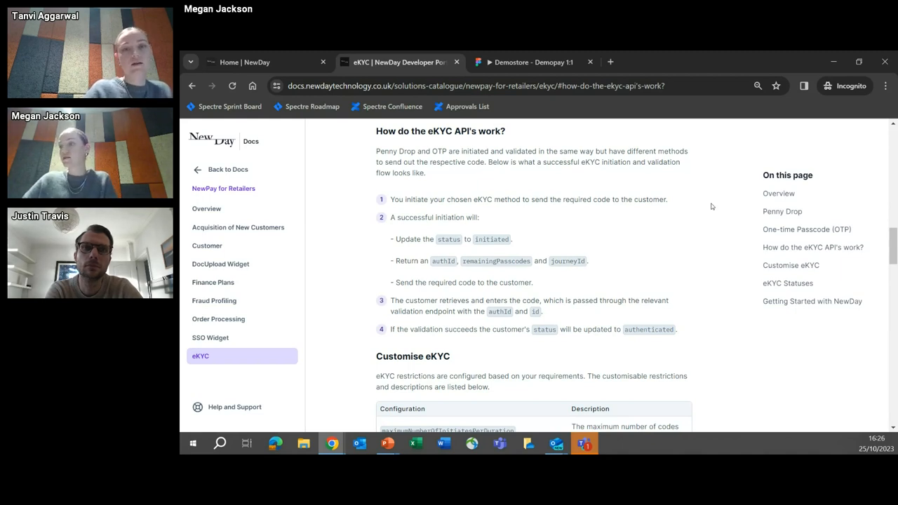
scroll(down, 3)
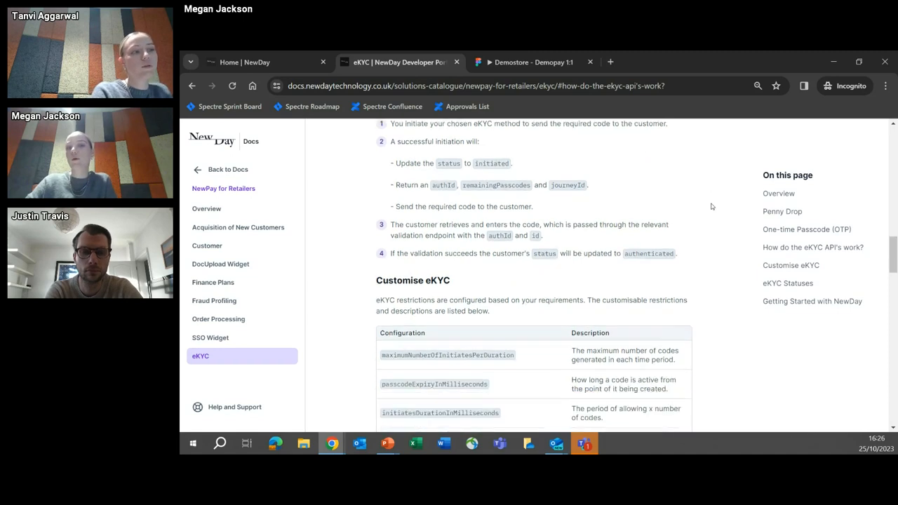
scroll(down, 3)
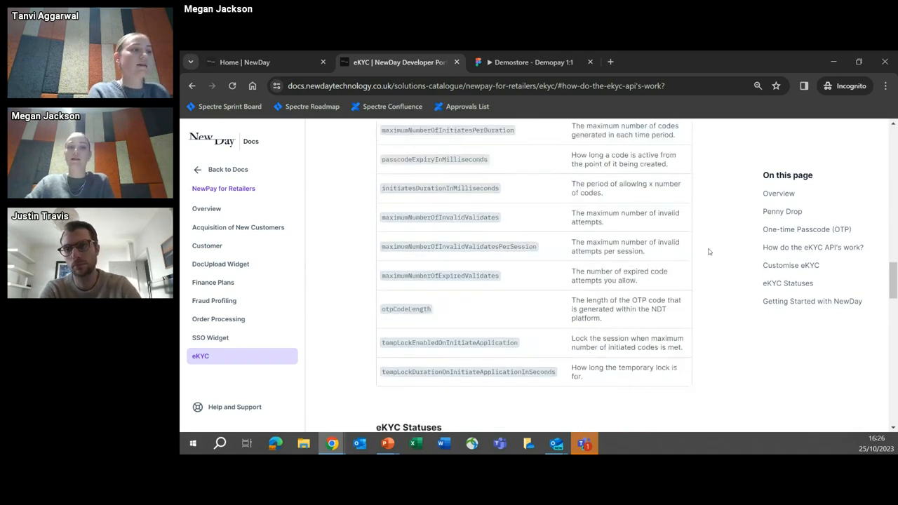
scroll(down, 3)
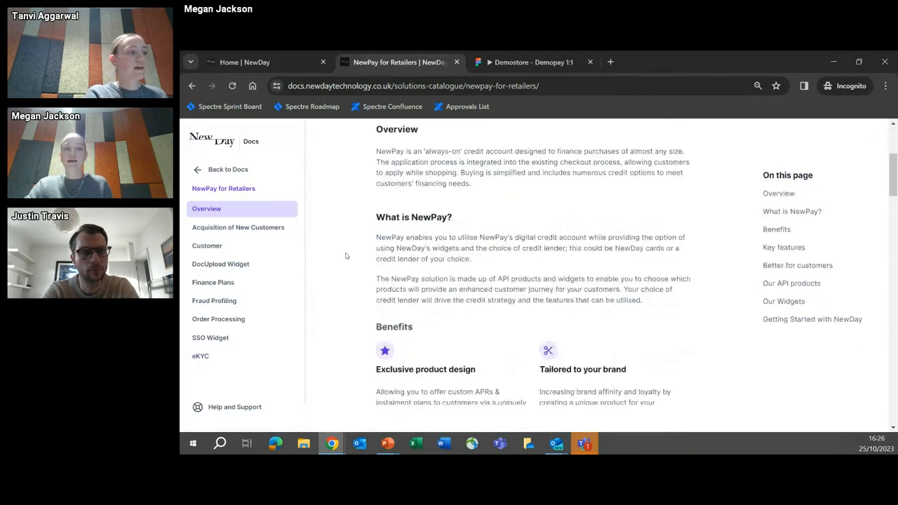
Reach the demo store banner on the retailers page and launch the Demopay prototype via View Demo.
scroll(down, 3)
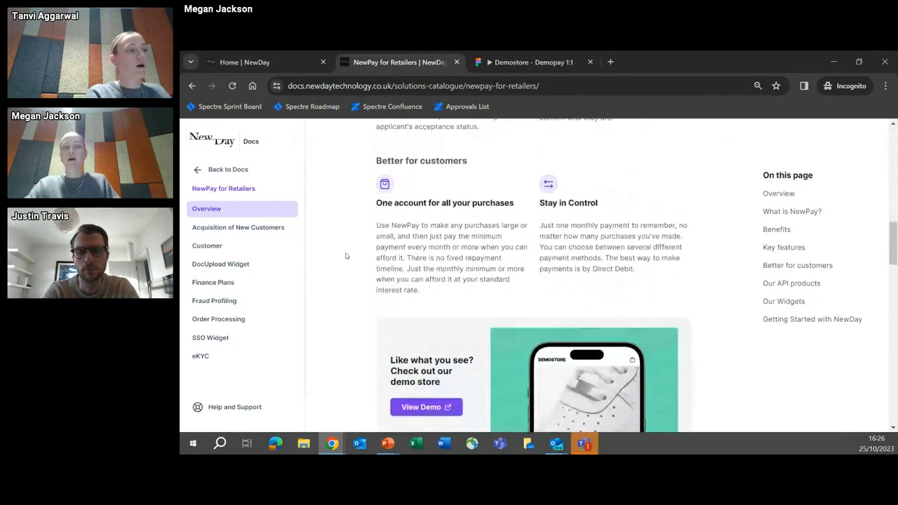
scroll(down, 3)
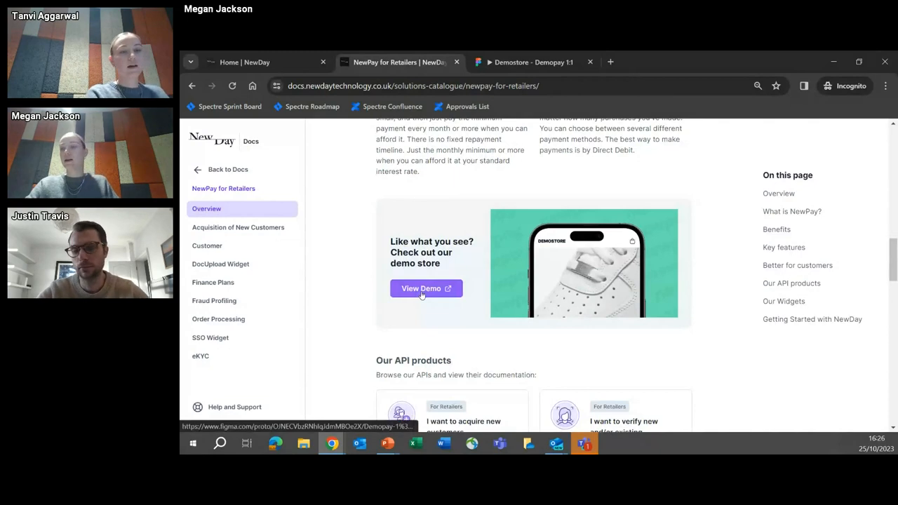
click(421, 289)
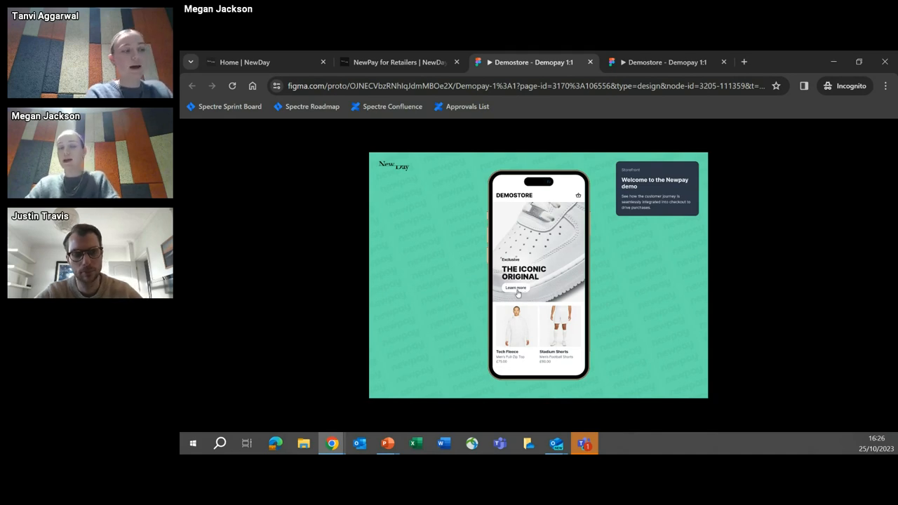
Add the Classic Trainer to the basket and proceed from the basket to checkout.
click(516, 289)
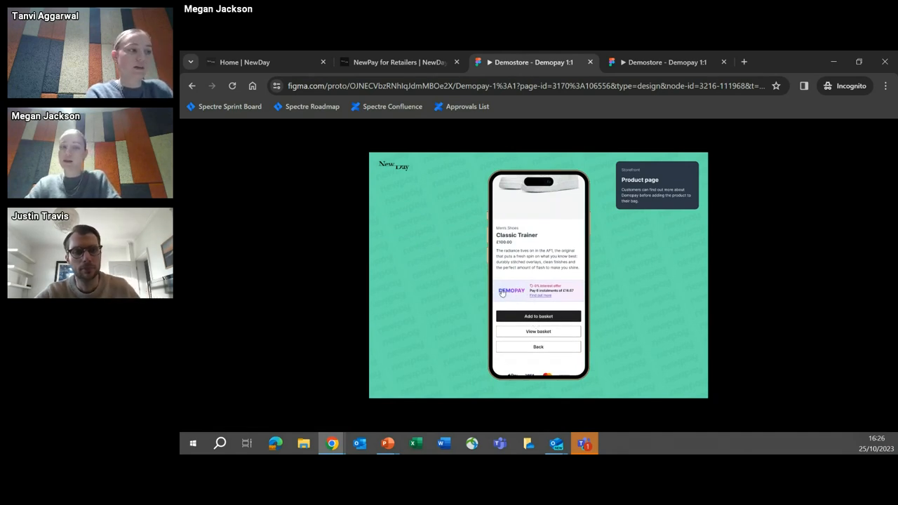
click(538, 315)
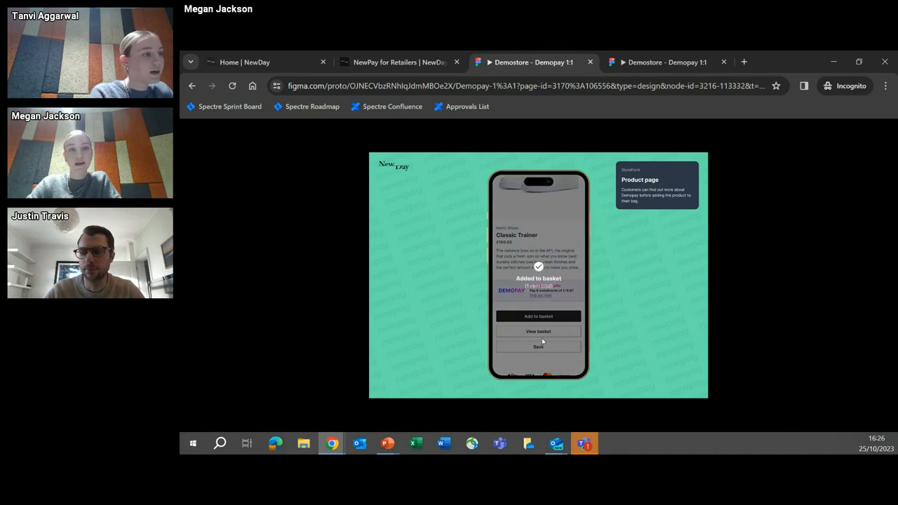
click(538, 331)
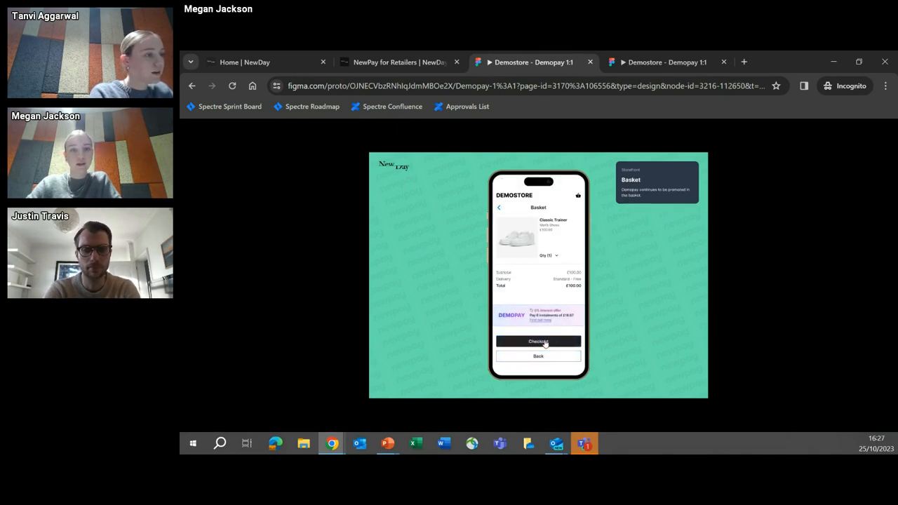
click(538, 342)
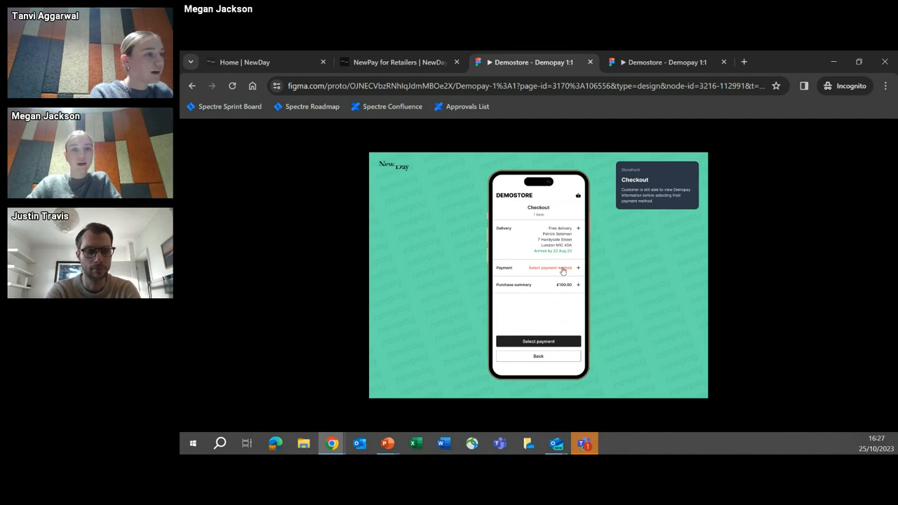
Choose Demopay as the payment method and start the eligibility check.
click(549, 266)
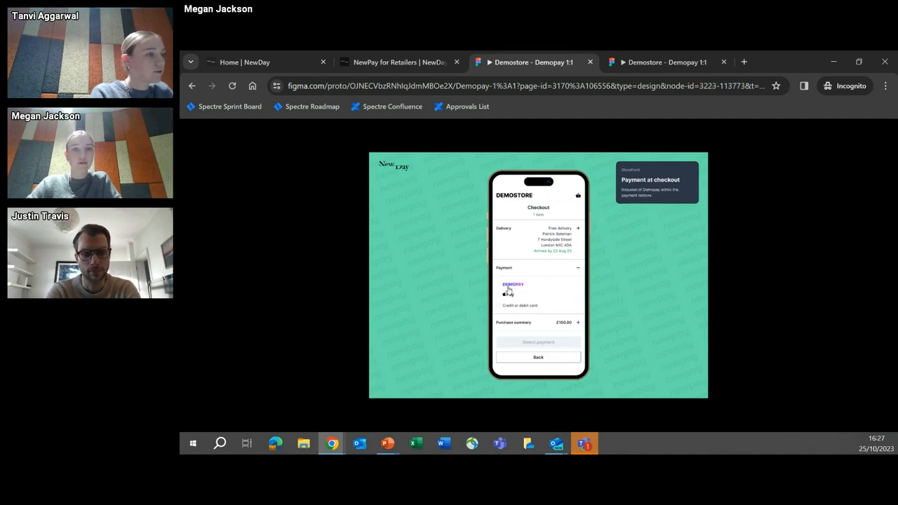
click(513, 288)
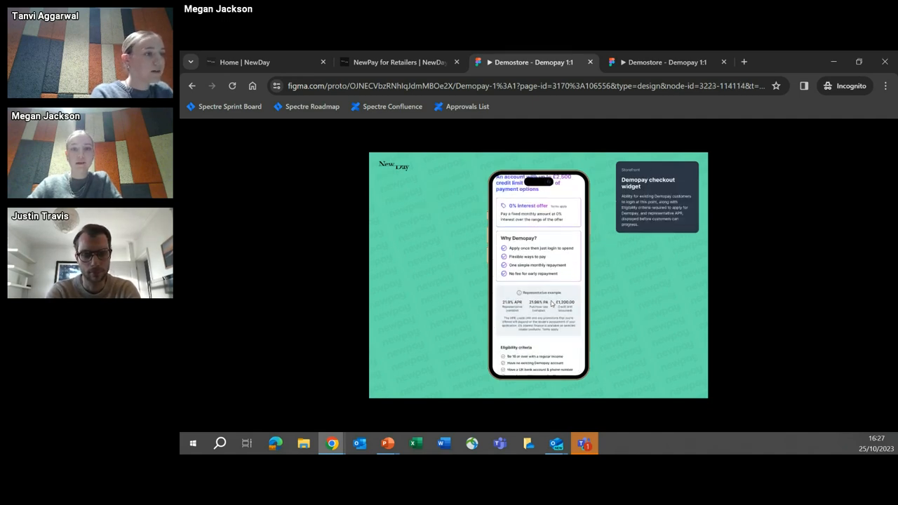
scroll(down, 3)
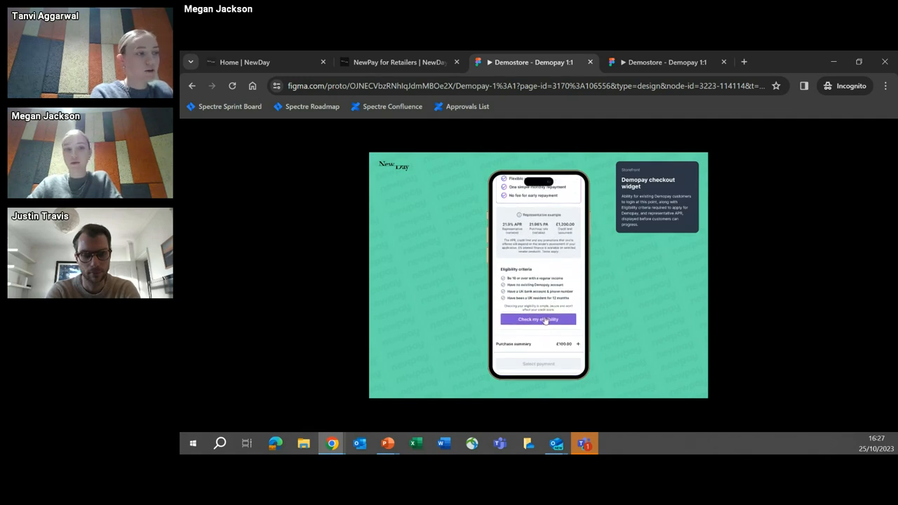
click(537, 320)
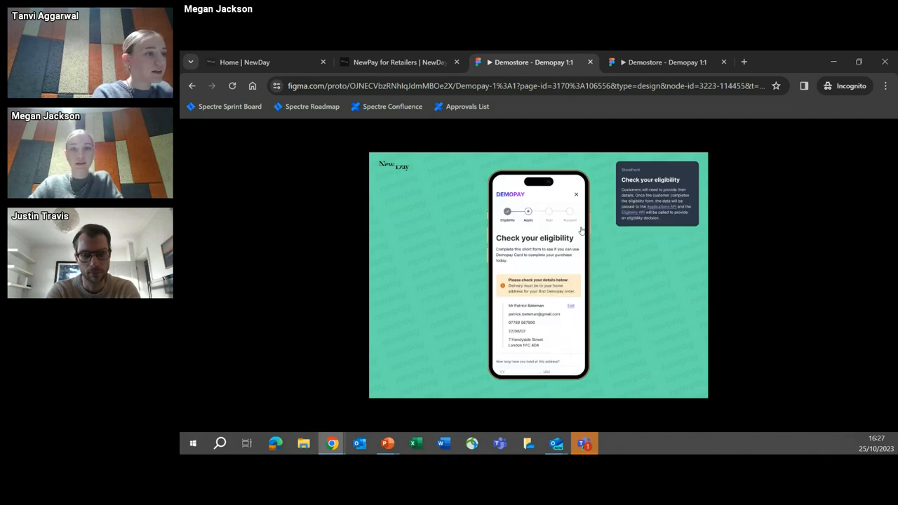
mouse_move(666, 216)
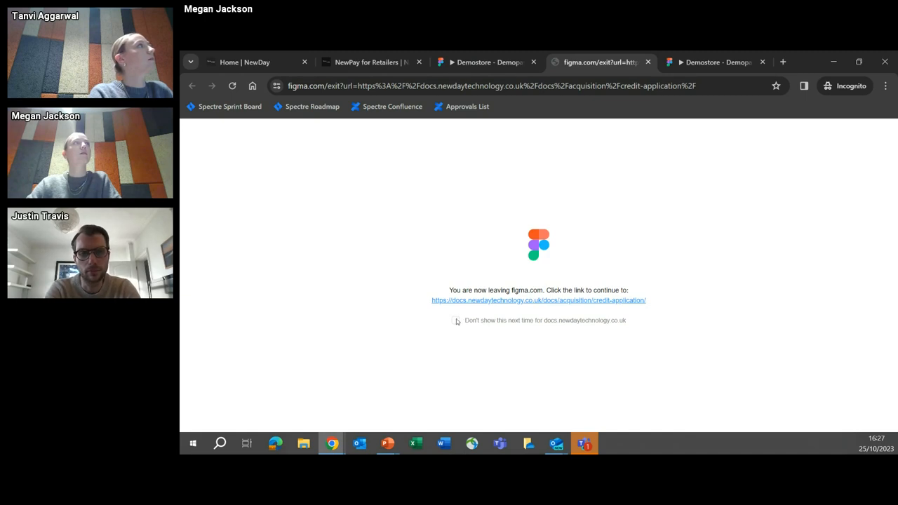
View the credit Application docs from the prototype exit link, then return to the NewPay for Retailers tab.
click(539, 300)
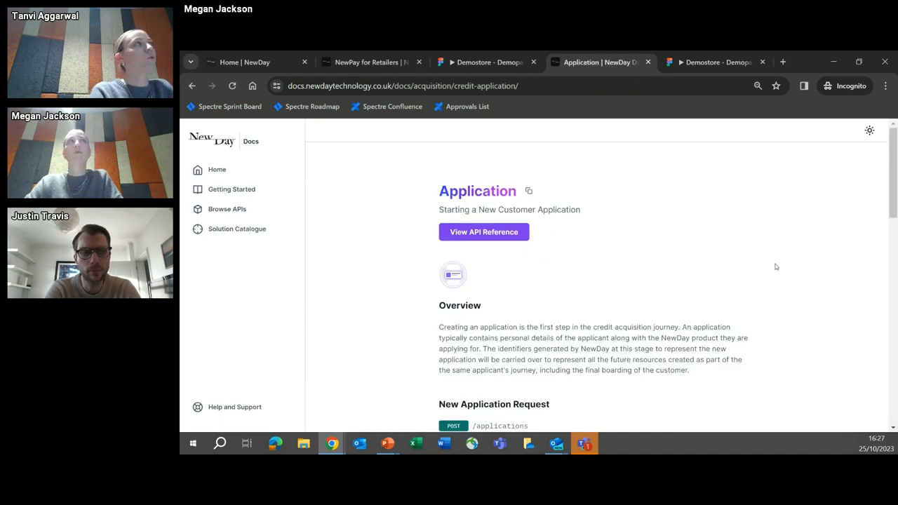
scroll(down, 3)
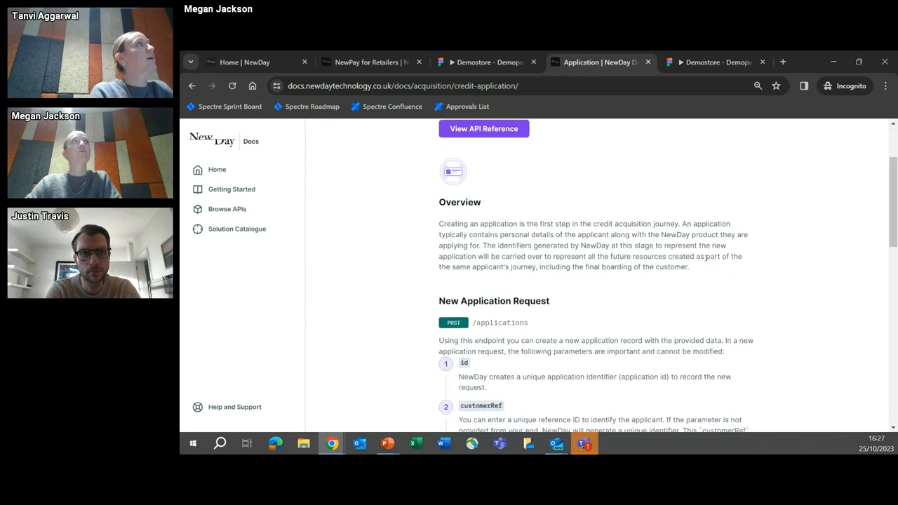
click(483, 62)
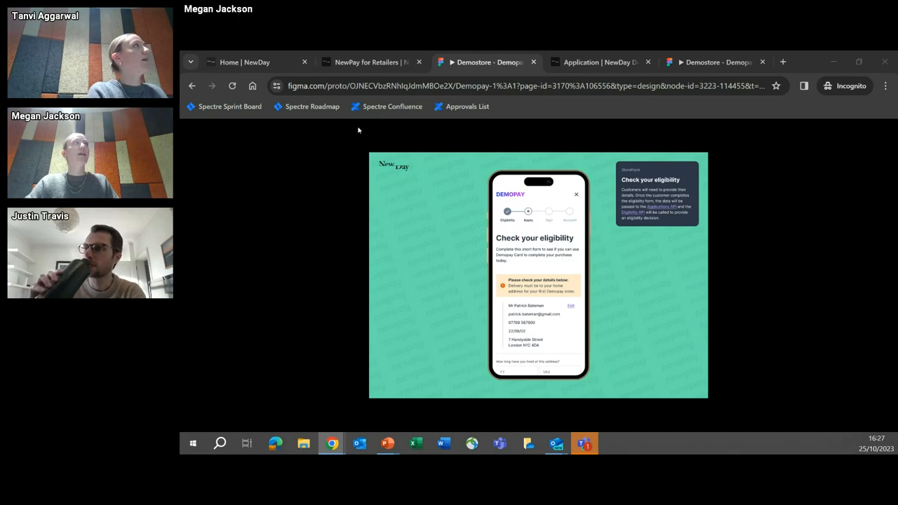
click(367, 62)
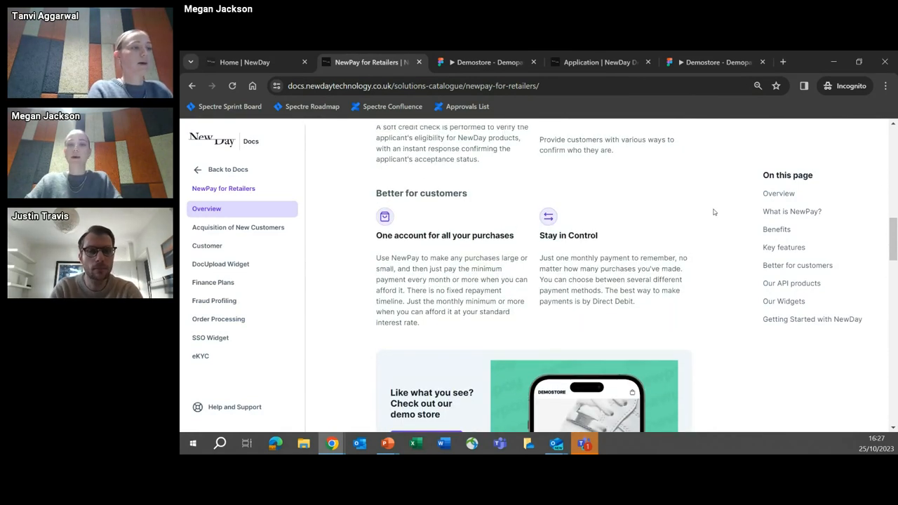
scroll(up, 3)
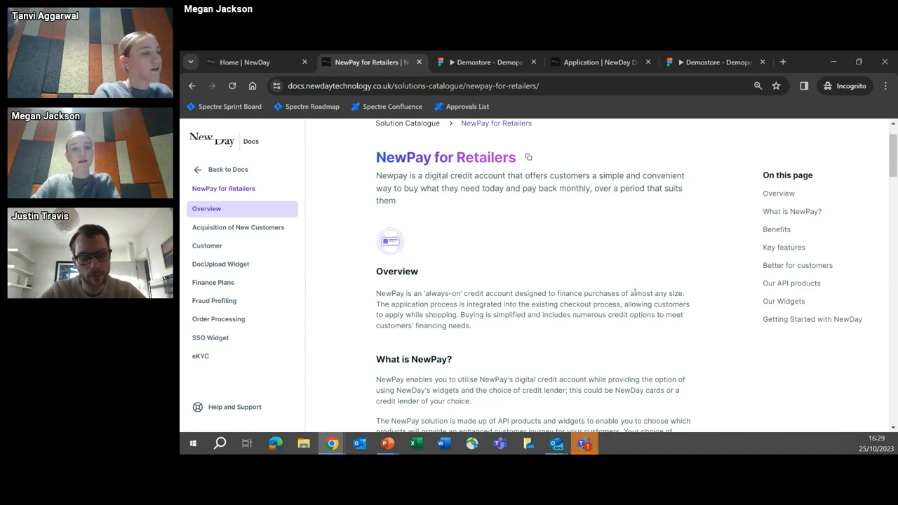
mouse_move(627, 451)
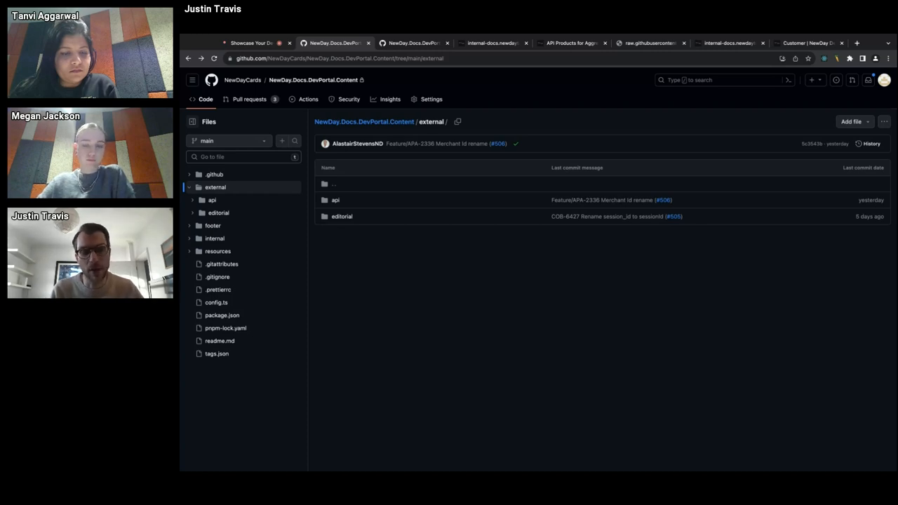
mouse_move(462, 147)
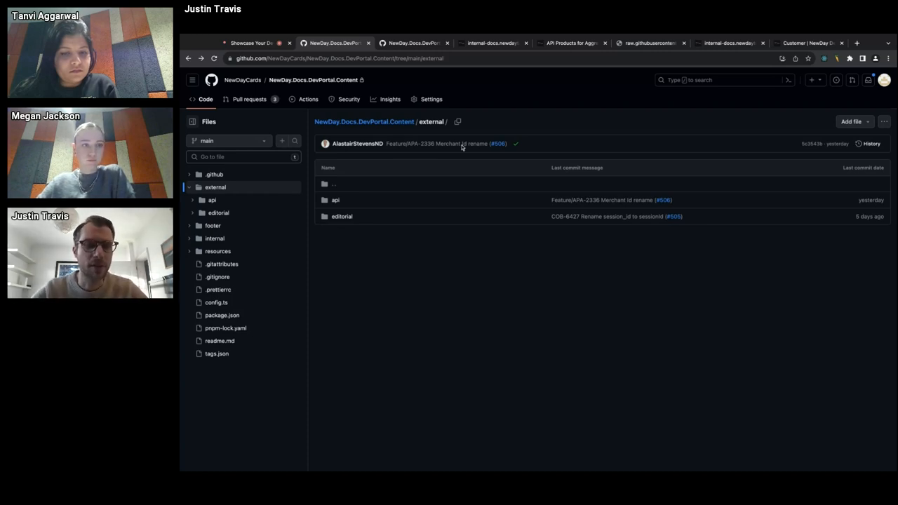
Browse external > api and expand the ekyc files, then return to the external folder listing.
click(334, 200)
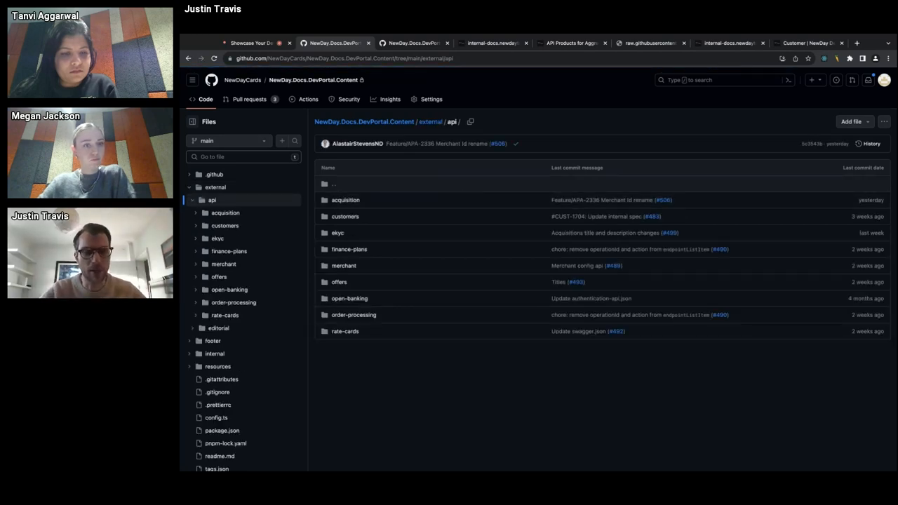
click(337, 233)
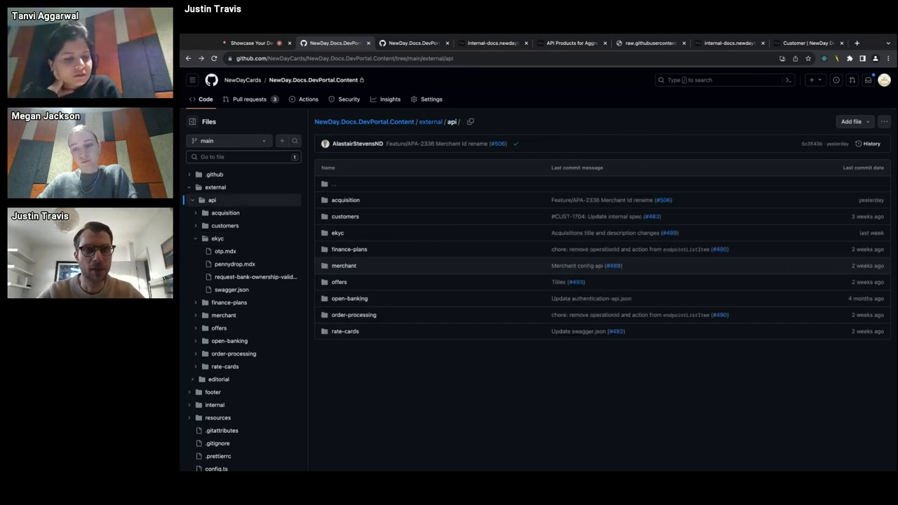
click(430, 120)
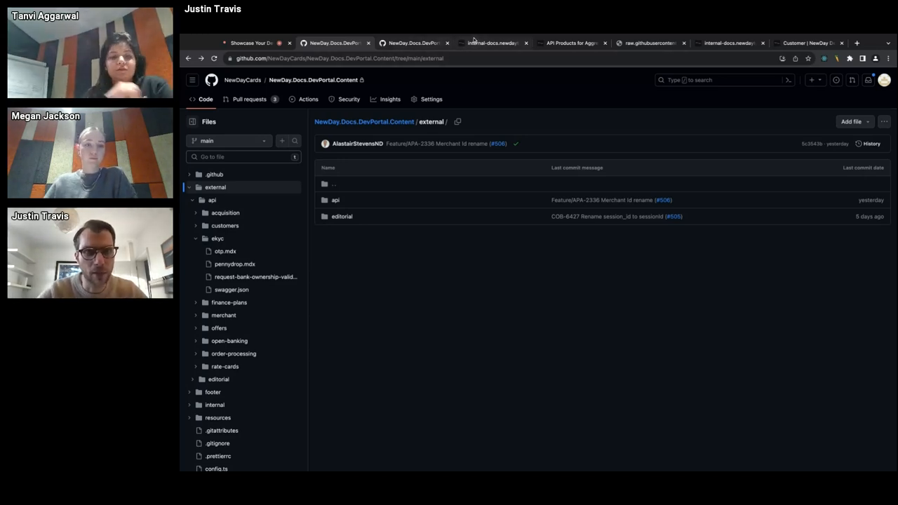
Copy aggregators-acquisition-of-new-customers.mdx raw source and review its render in the MDX Previewer.
click(491, 42)
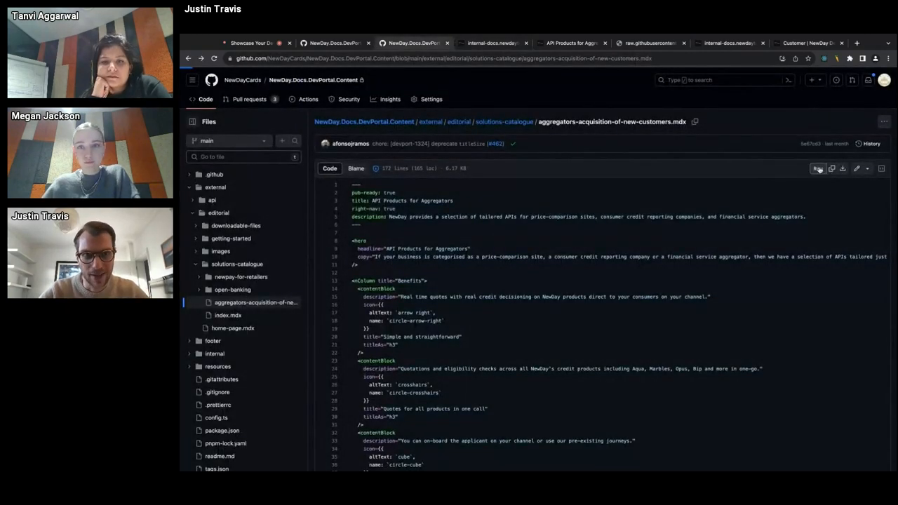
click(818, 168)
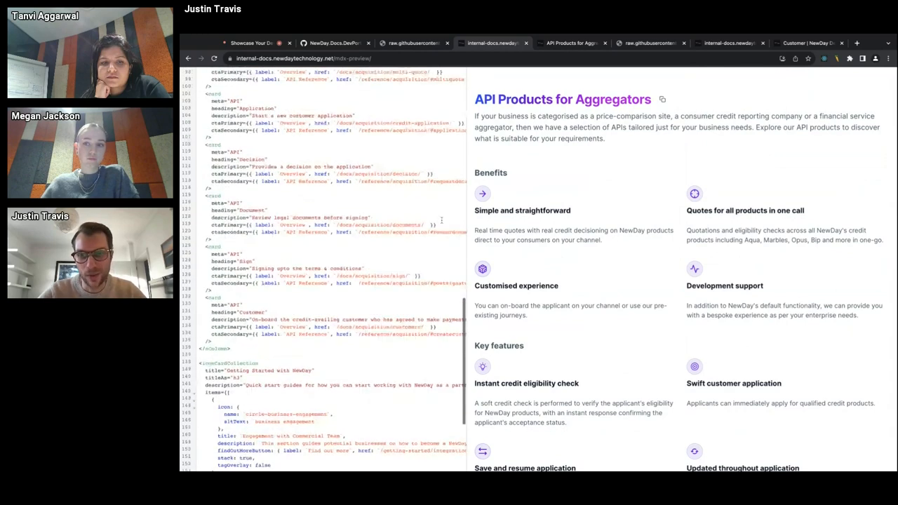
scroll(down, 3)
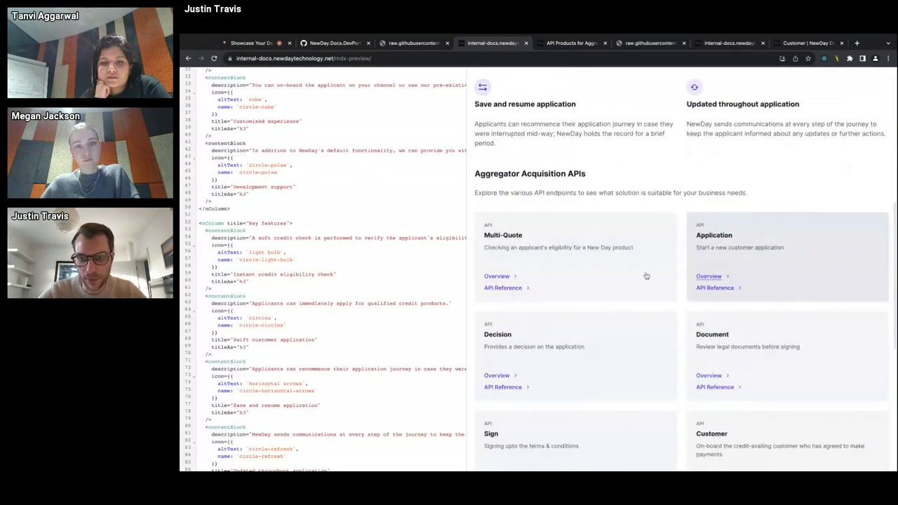
scroll(down, 3)
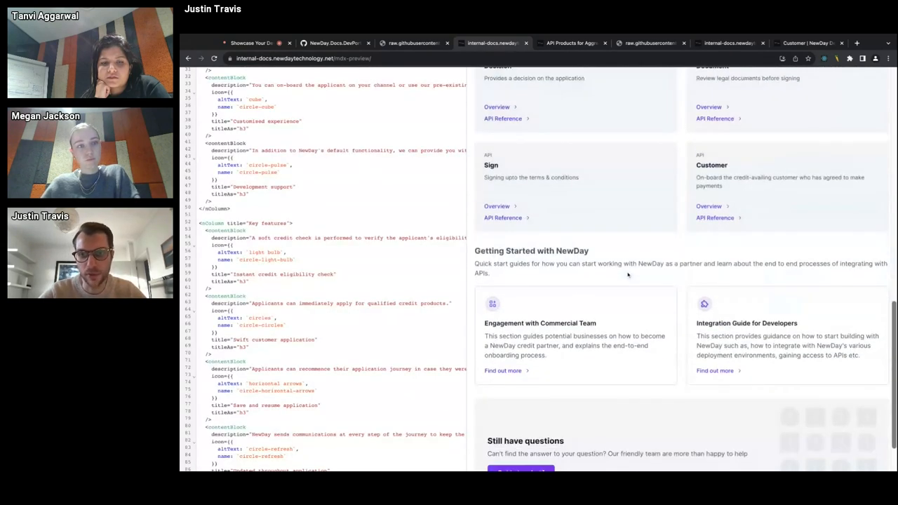
scroll(down, 3)
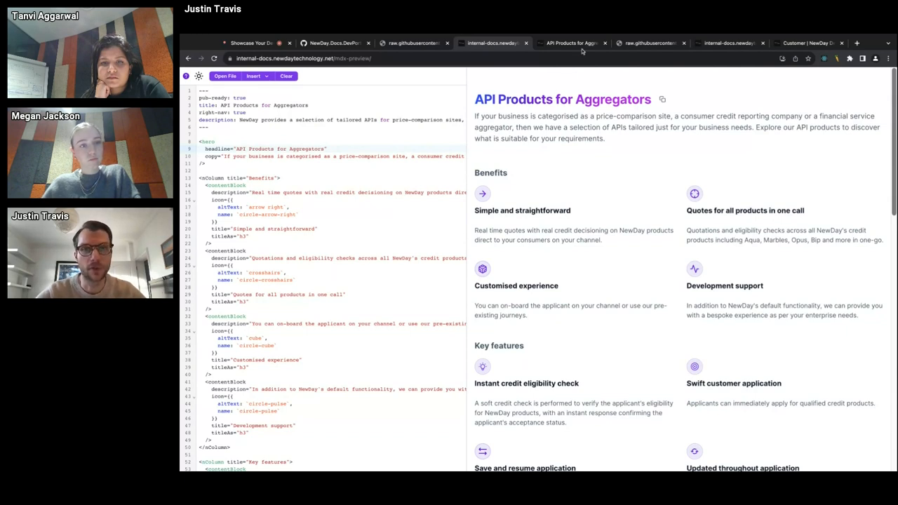
Review the live docs.newdaytechnology.co.uk Aggregators page against the previewed render.
click(570, 42)
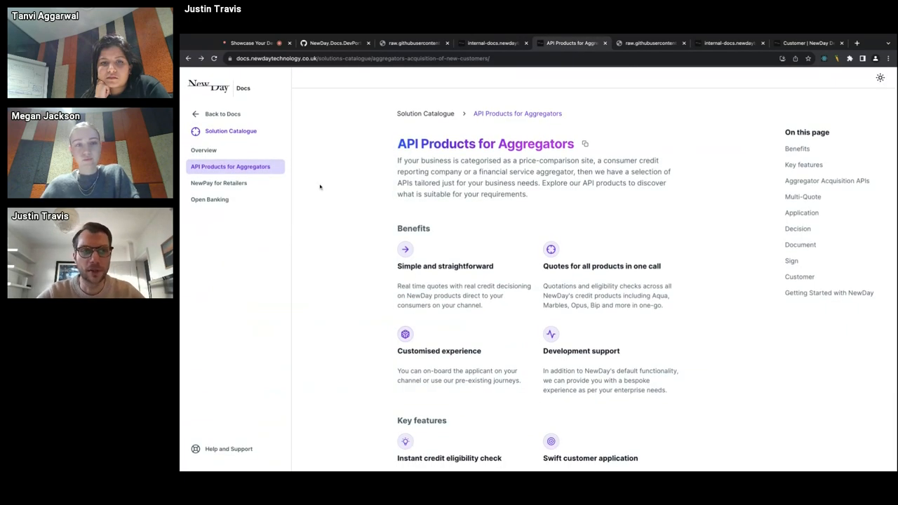
scroll(down, 3)
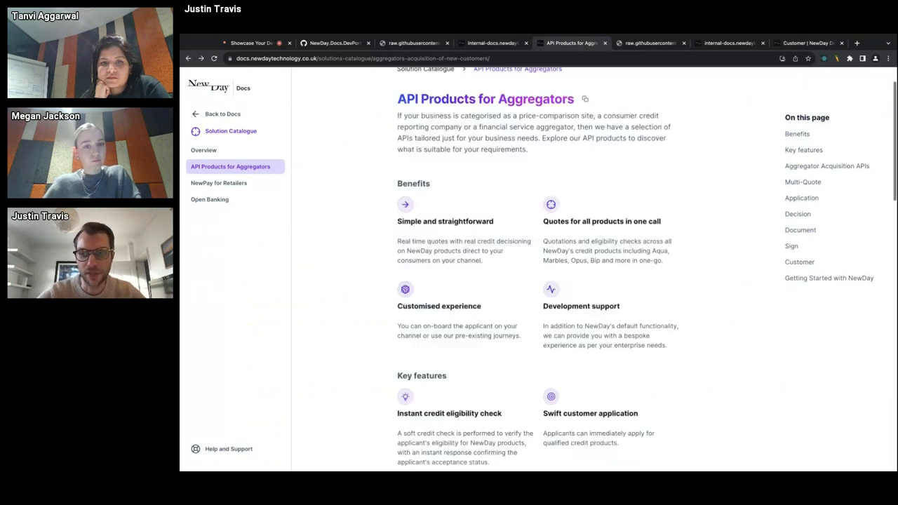
scroll(down, 3)
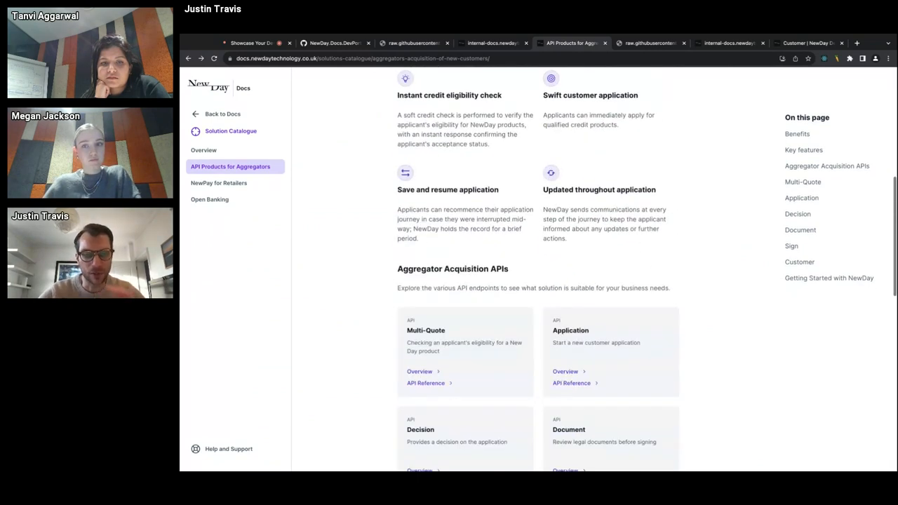
scroll(up, 3)
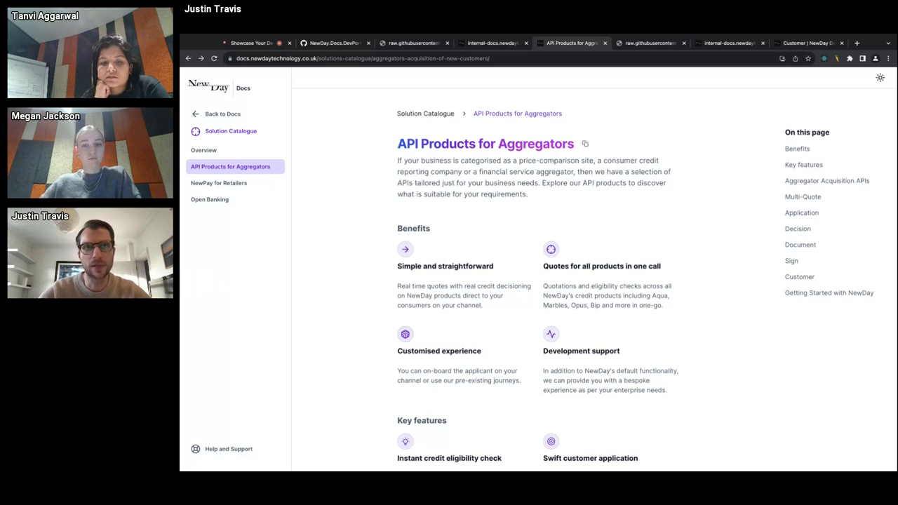
mouse_move(679, 104)
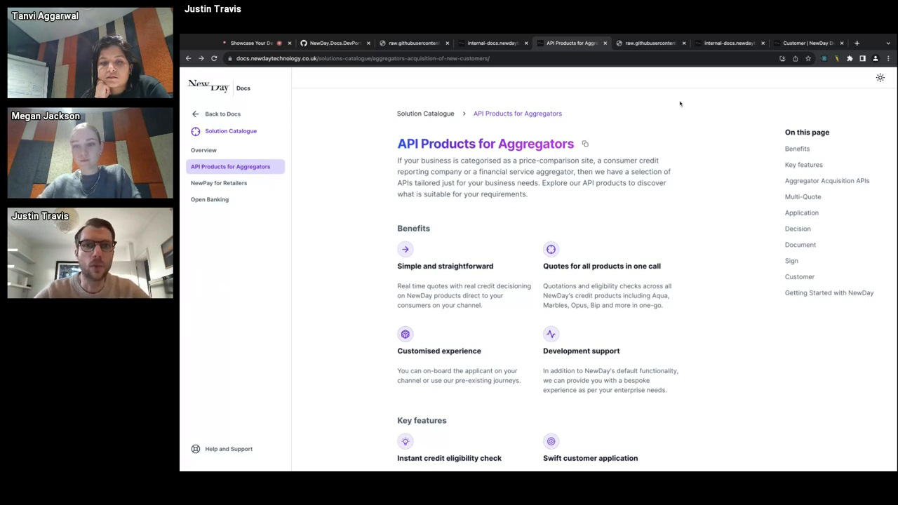
mouse_move(663, 54)
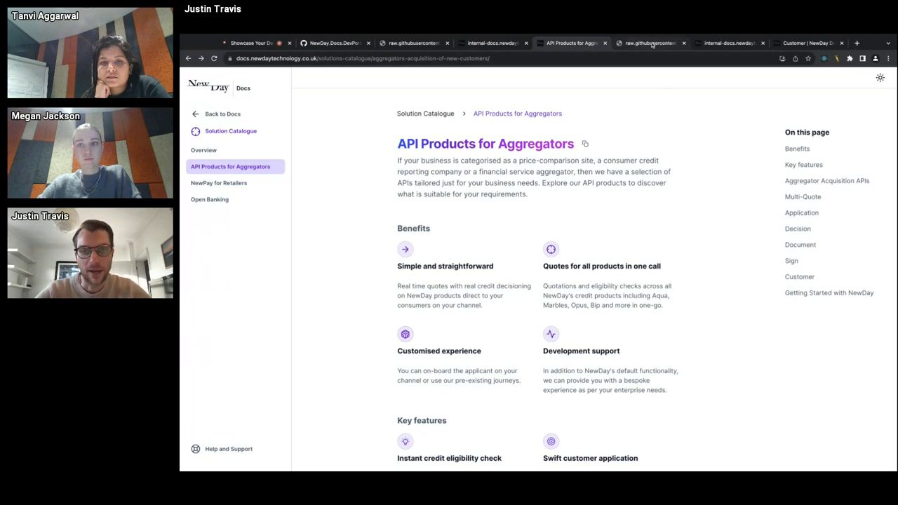
Copy the raw Customer swagger JSON and load it into the API Spec Previewer.
click(648, 43)
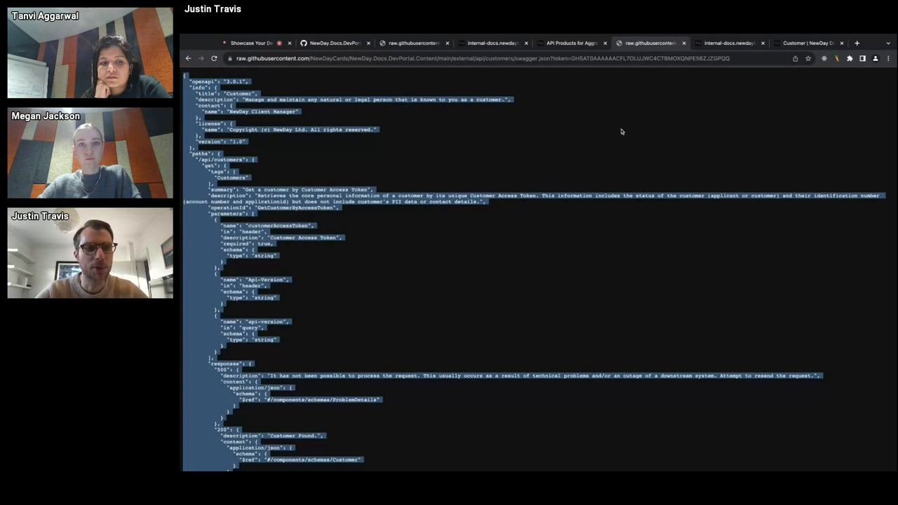
mouse_move(666, 109)
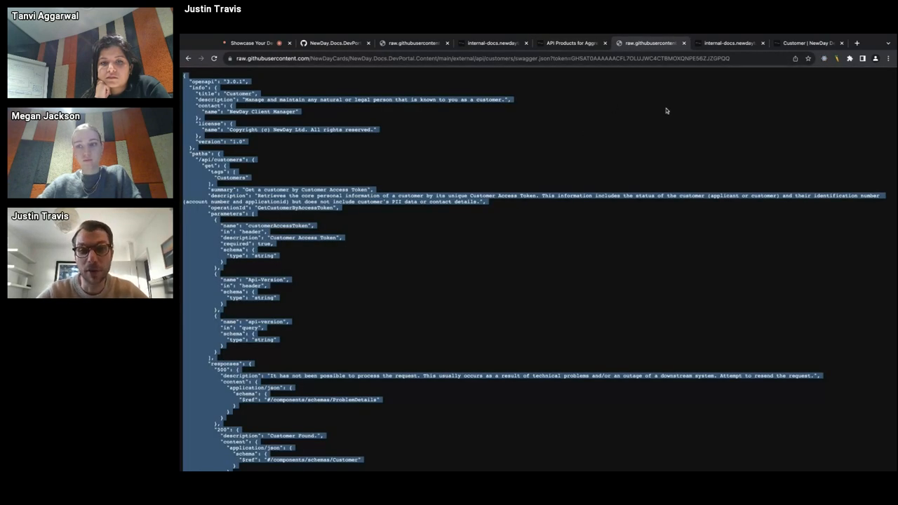
click(727, 42)
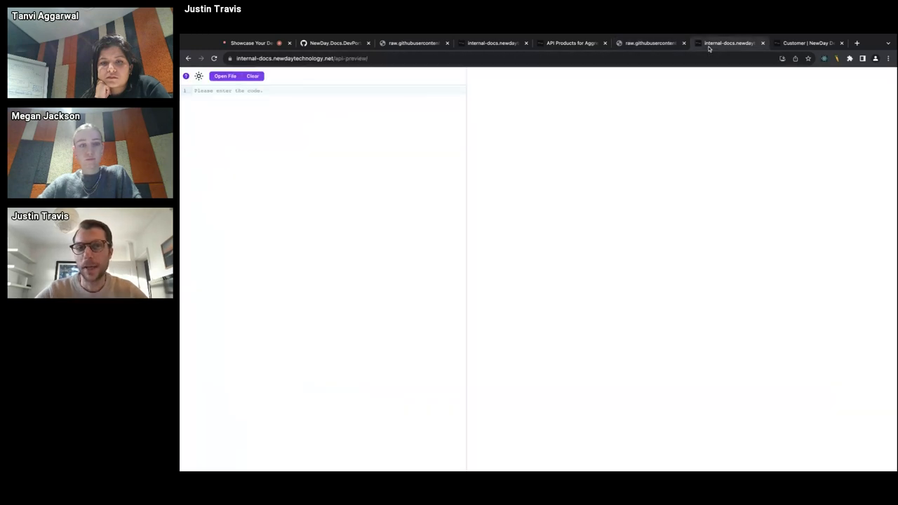
click(648, 42)
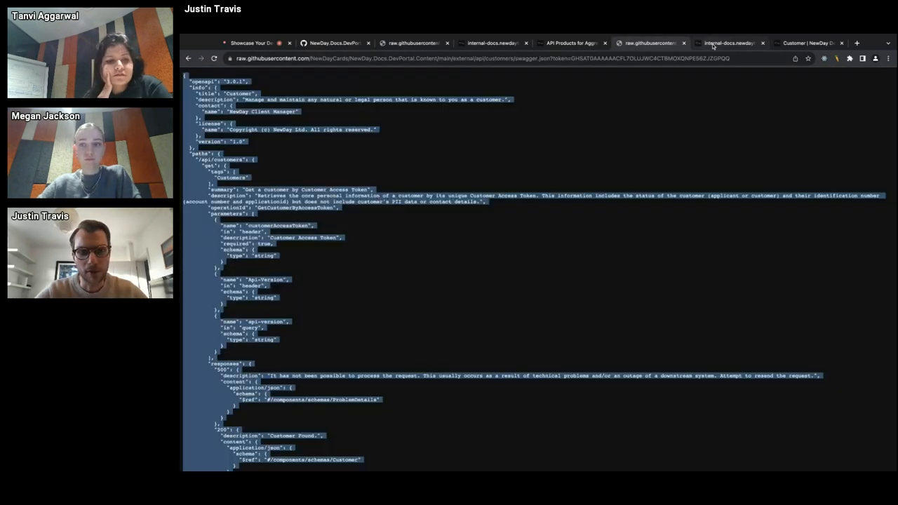
click(729, 43)
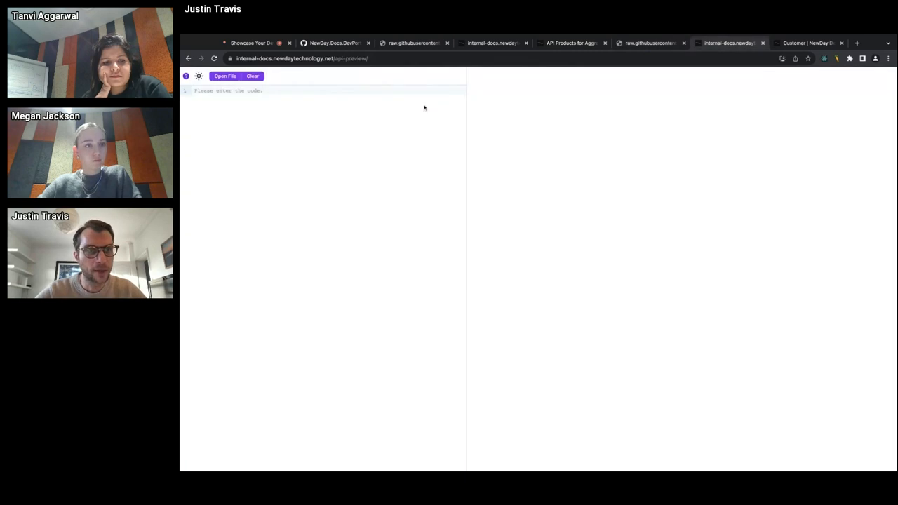
click(224, 76)
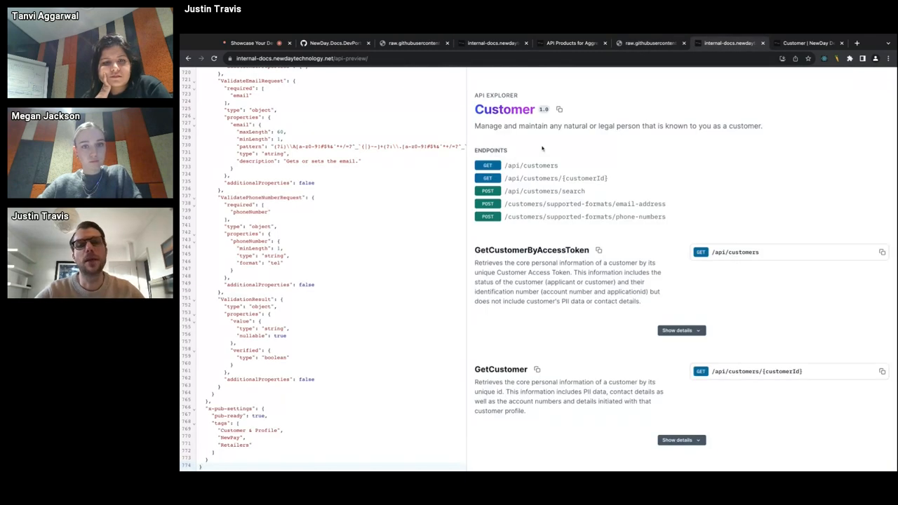
Review the rendered Customer API spec with GetCustomerByAccessToken endpoint details shown.
scroll(down, 3)
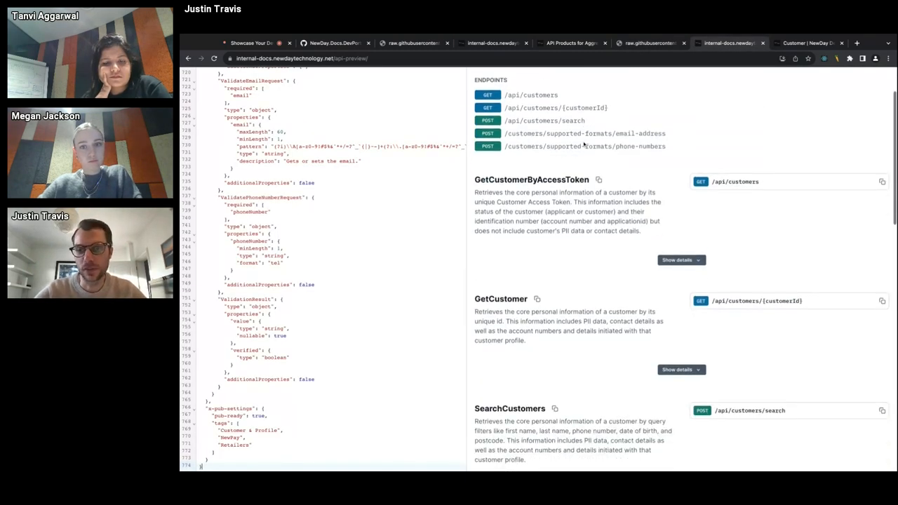
scroll(down, 3)
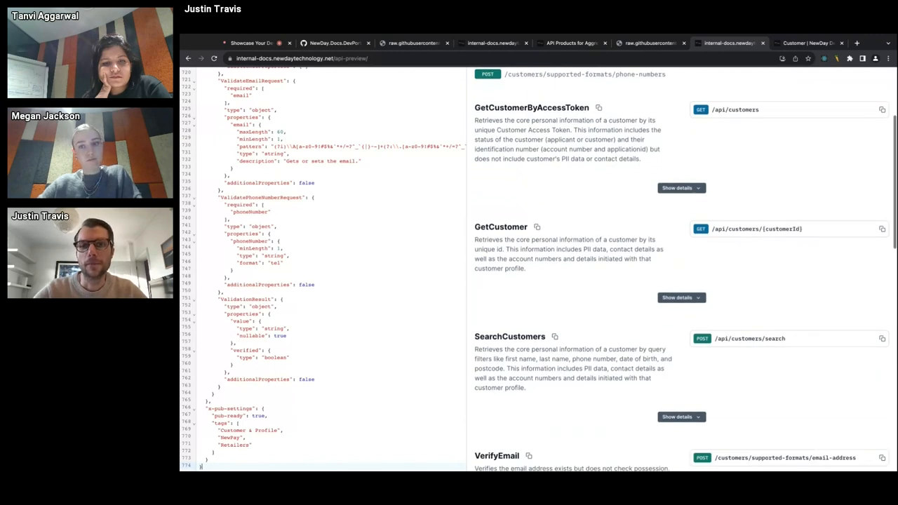
click(676, 188)
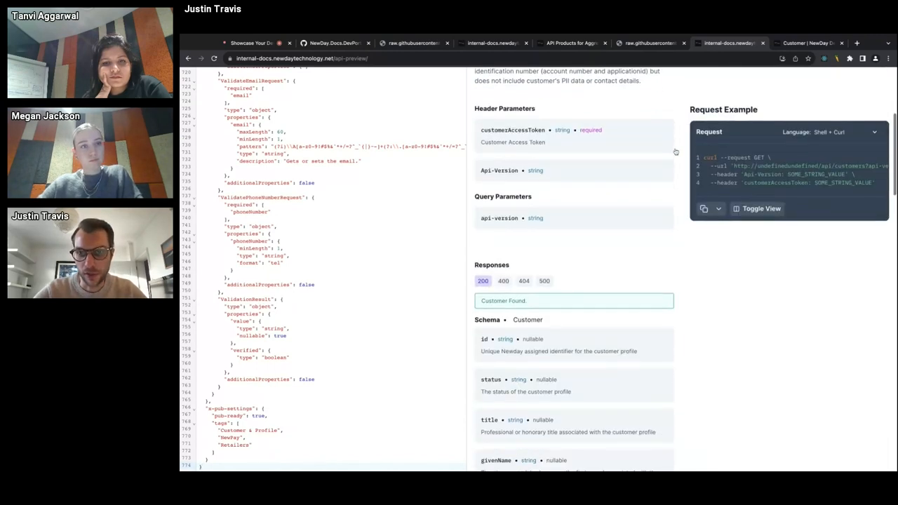
scroll(down, 3)
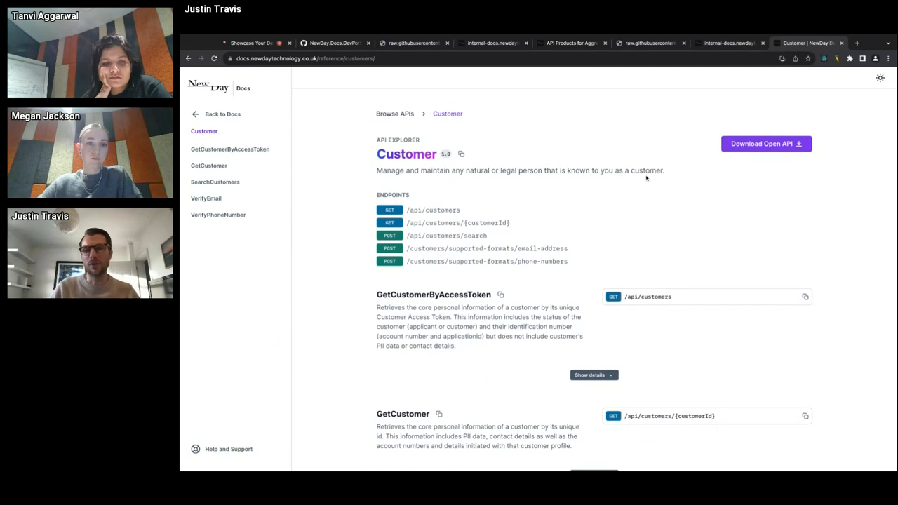
Browse the live Customer API Explorer endpoints, then return to the docs content repo's external folder on GitHub.
click(728, 42)
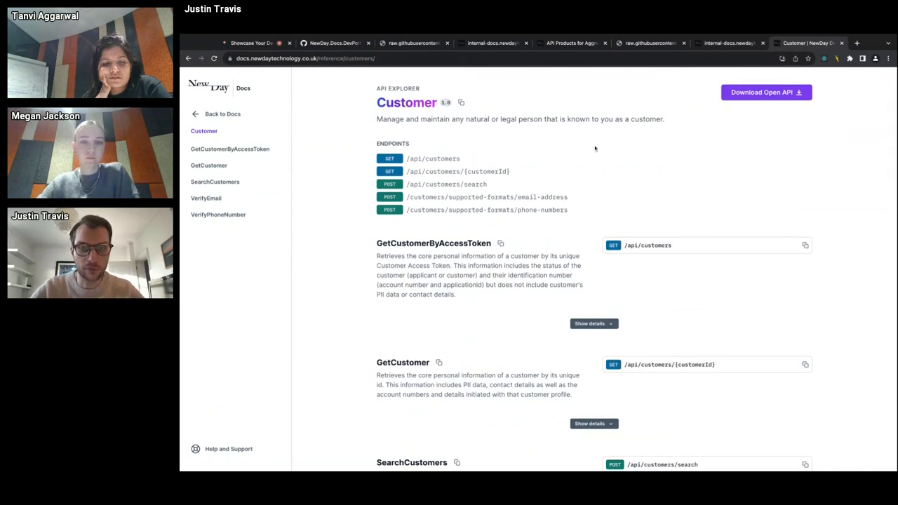
scroll(down, 3)
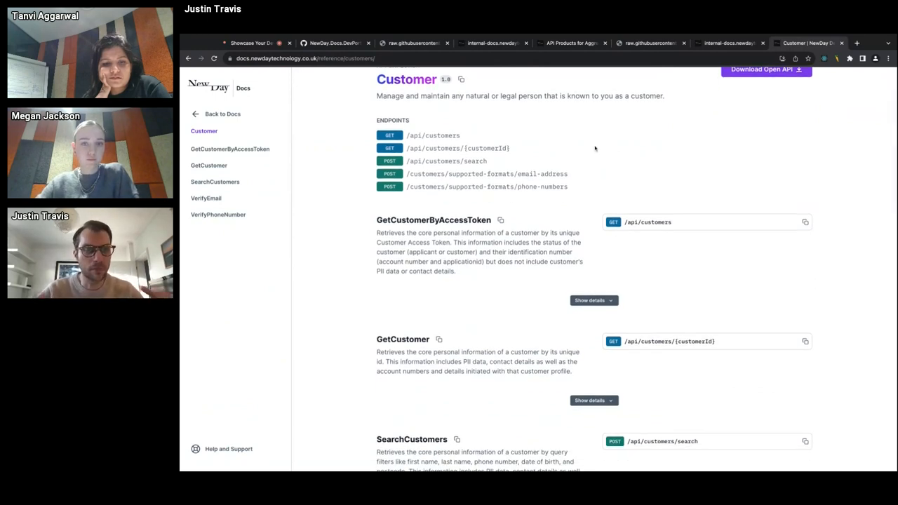
scroll(down, 3)
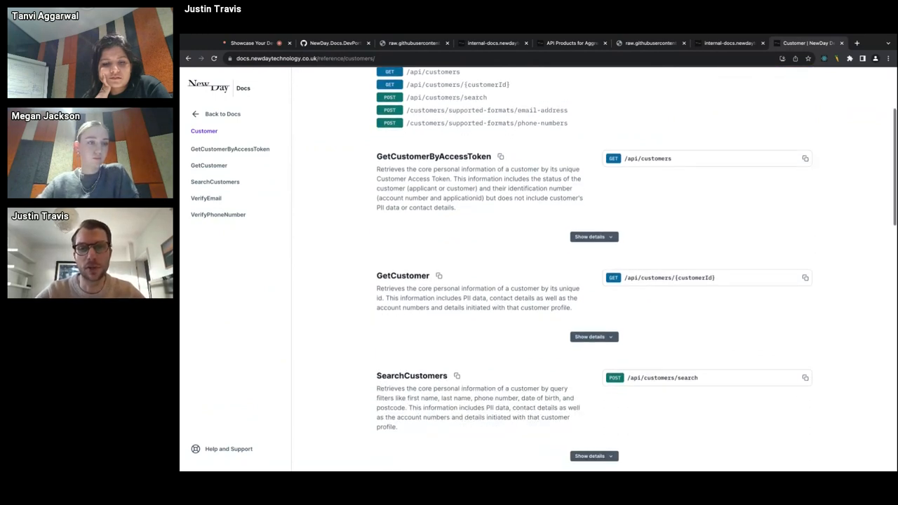
scroll(down, 3)
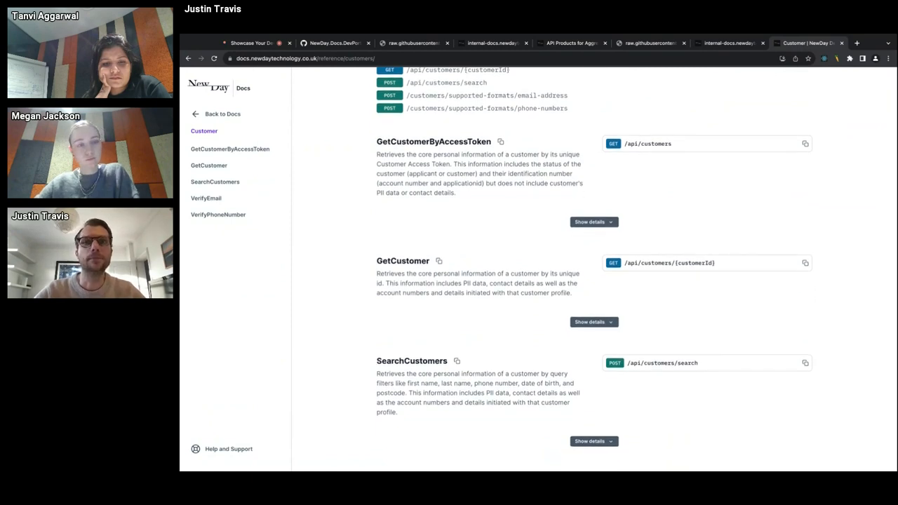
scroll(down, 3)
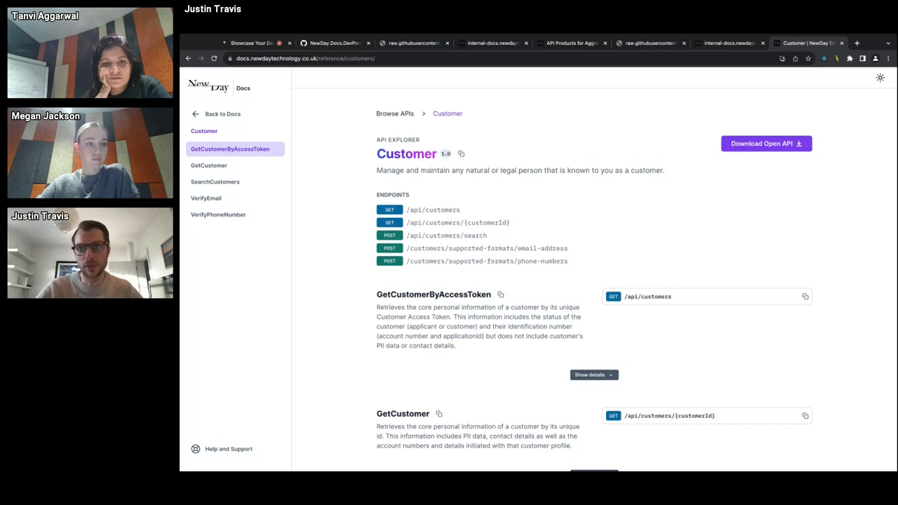
mouse_move(535, 118)
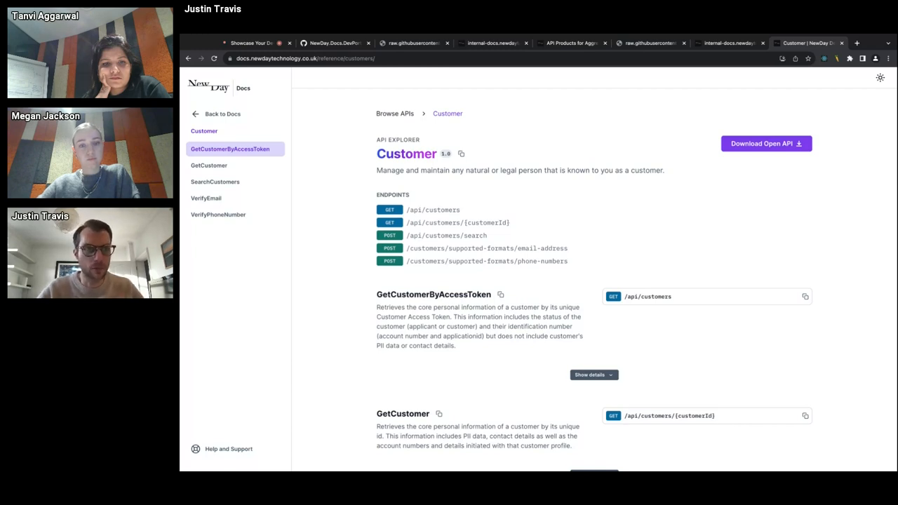
click(331, 42)
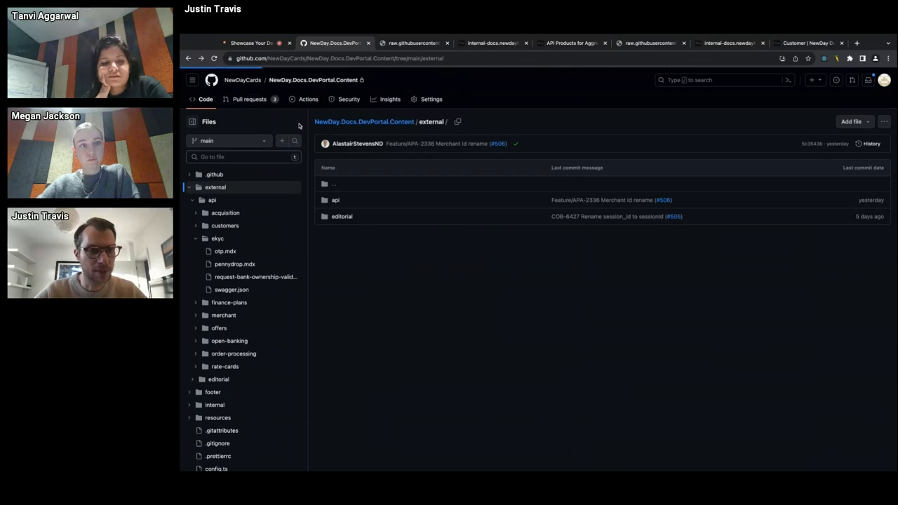
Review the docs content repo's pull requests, checking the Closed list then back to Open.
click(249, 98)
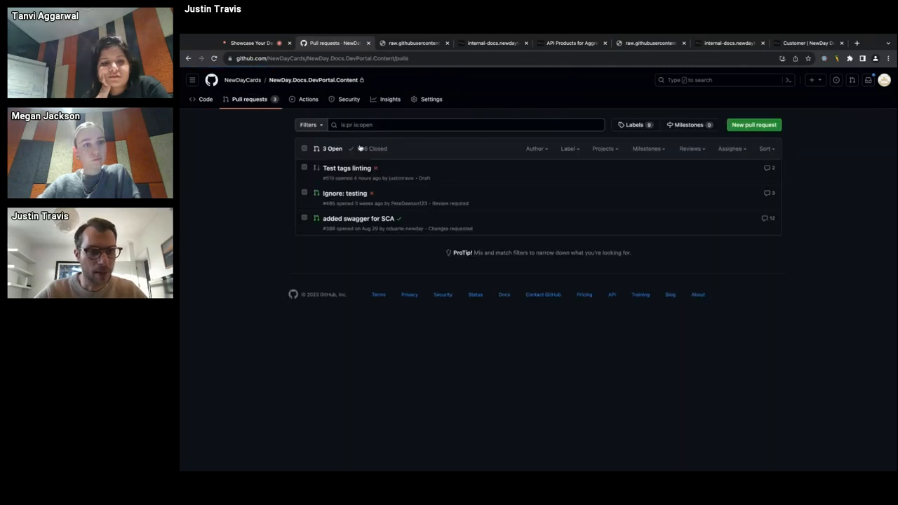
click(375, 148)
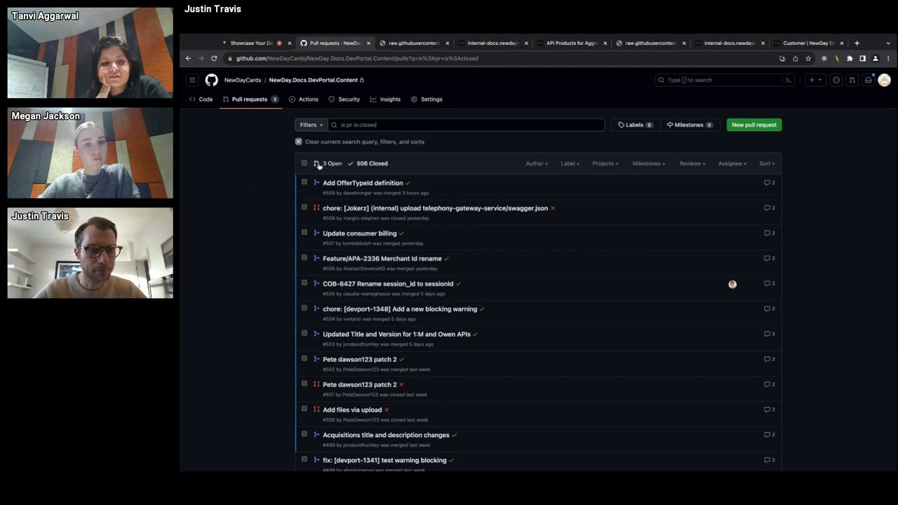
click(331, 163)
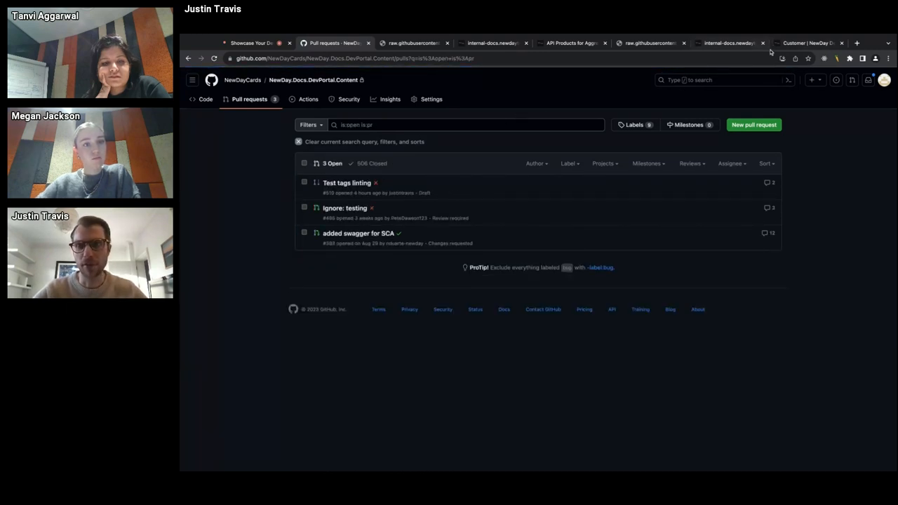
Glance at the live Customer API page, then open the 'Ignore: testing' pull request #485.
click(806, 42)
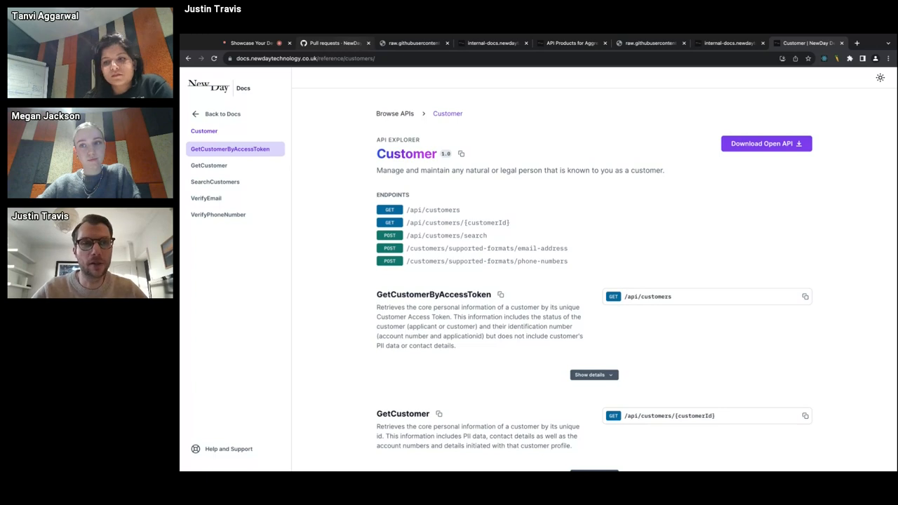
click(336, 42)
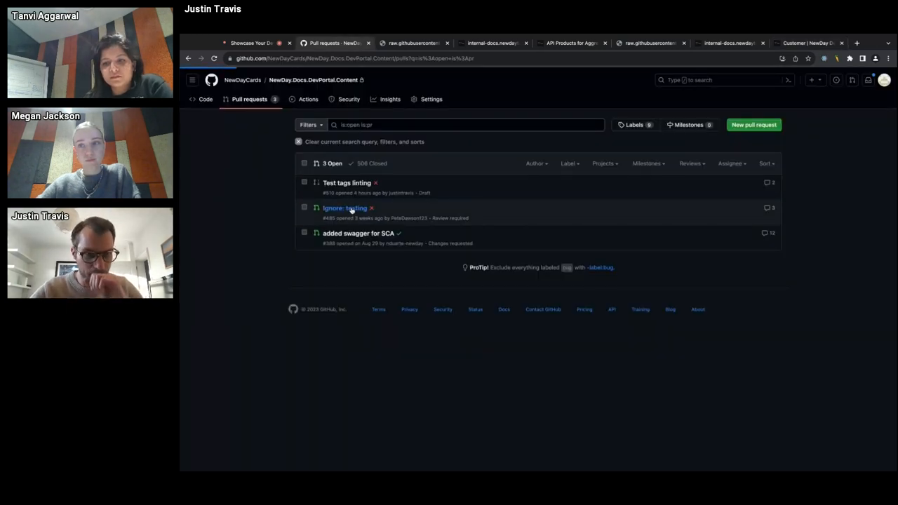
click(345, 207)
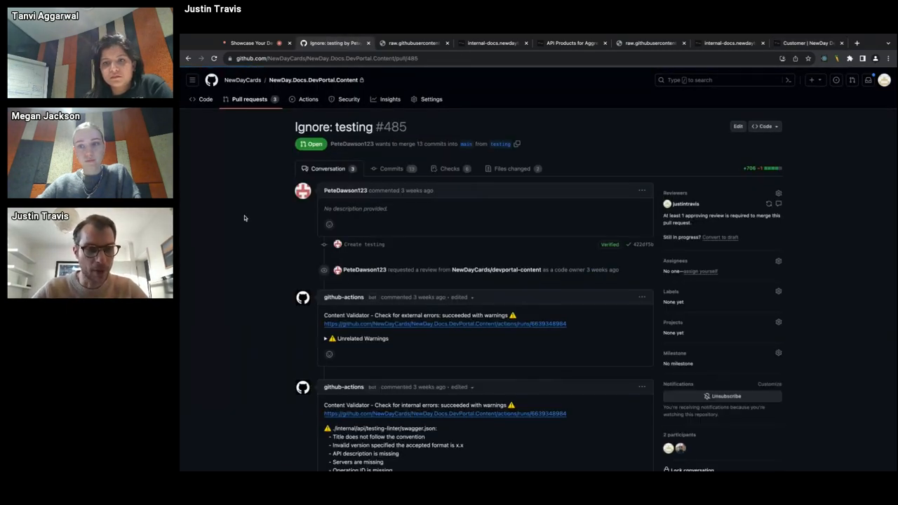
scroll(down, 3)
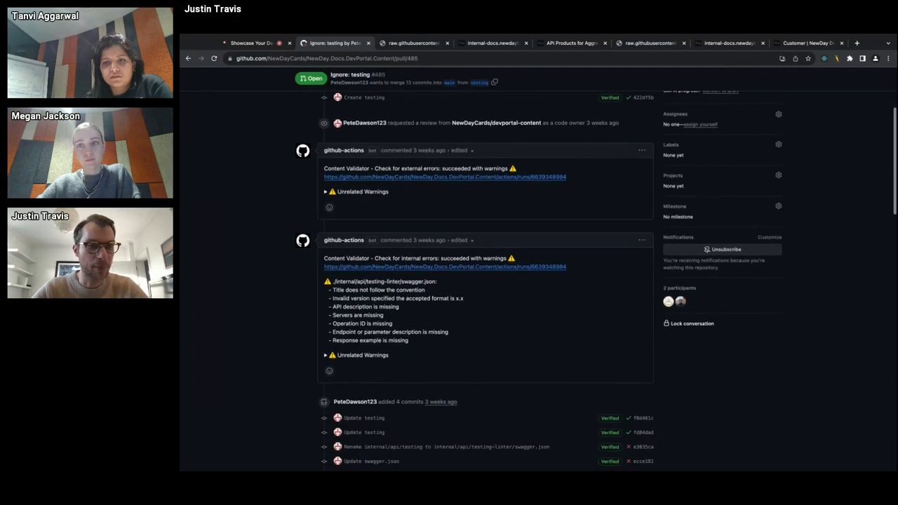
scroll(down, 3)
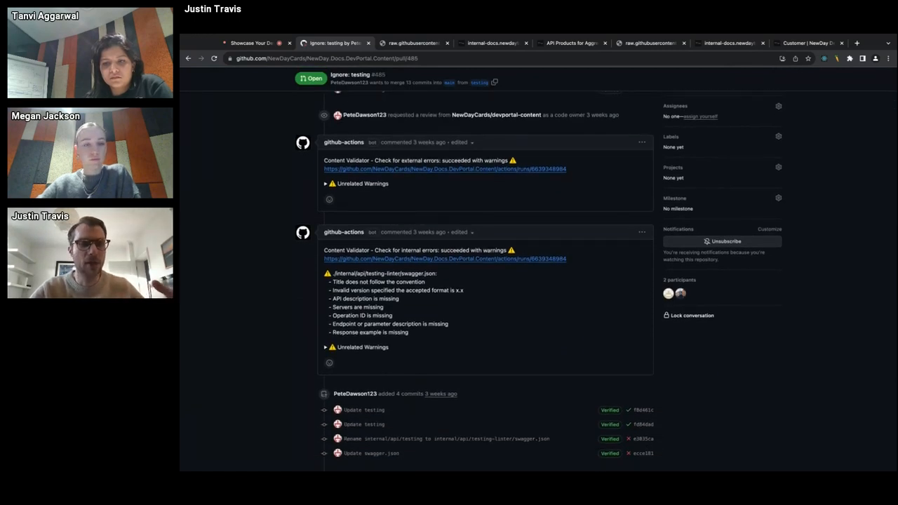
scroll(down, 3)
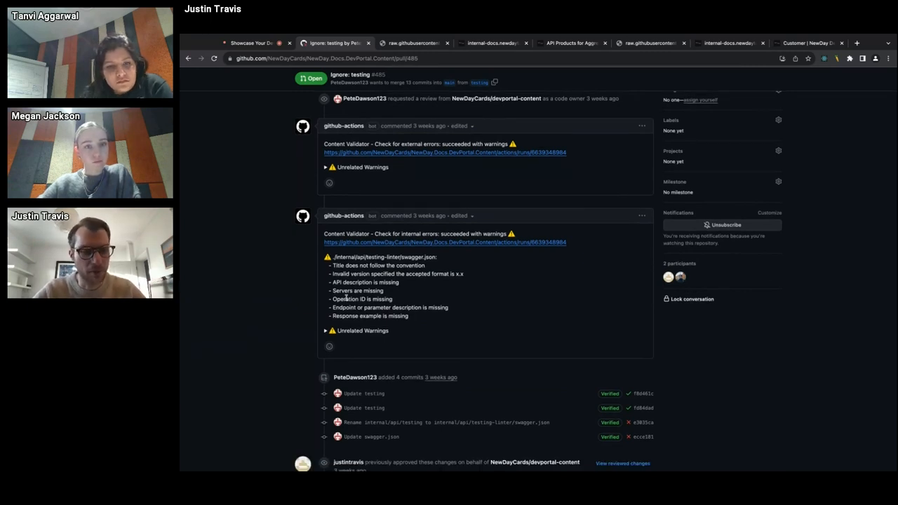
mouse_move(272, 249)
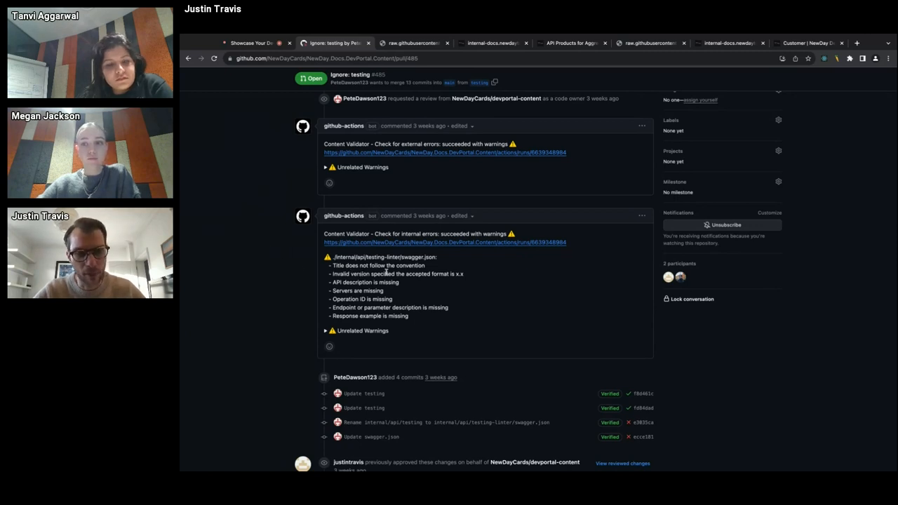
mouse_move(269, 246)
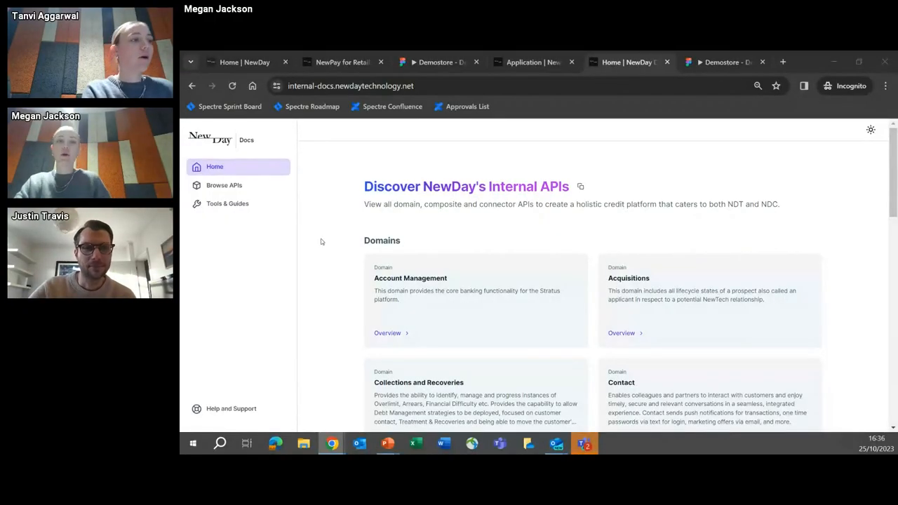
mouse_move(303, 153)
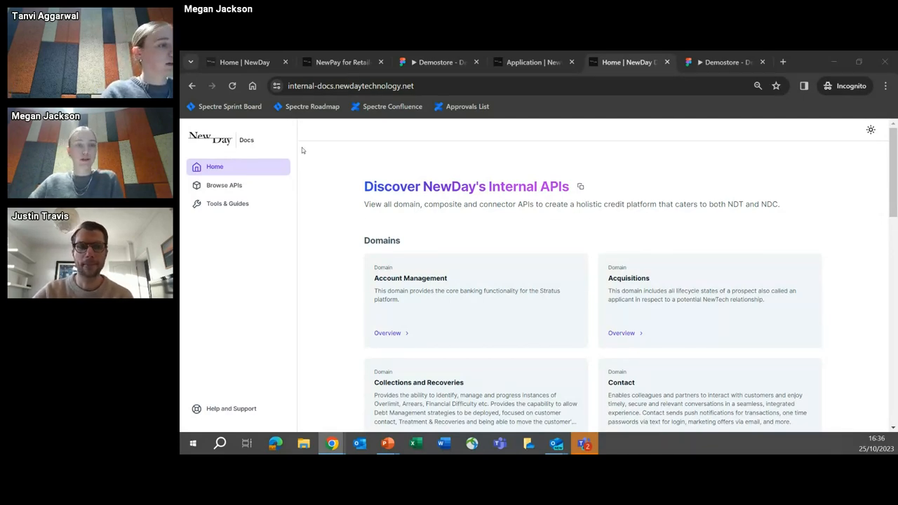
Scroll the internal APIs home page and go to Tools & Guides in the sidebar.
scroll(down, 3)
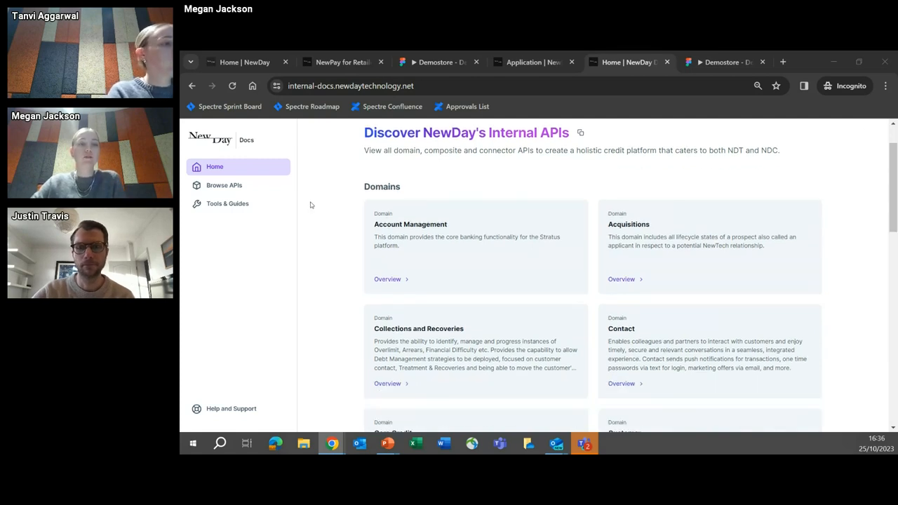
scroll(down, 3)
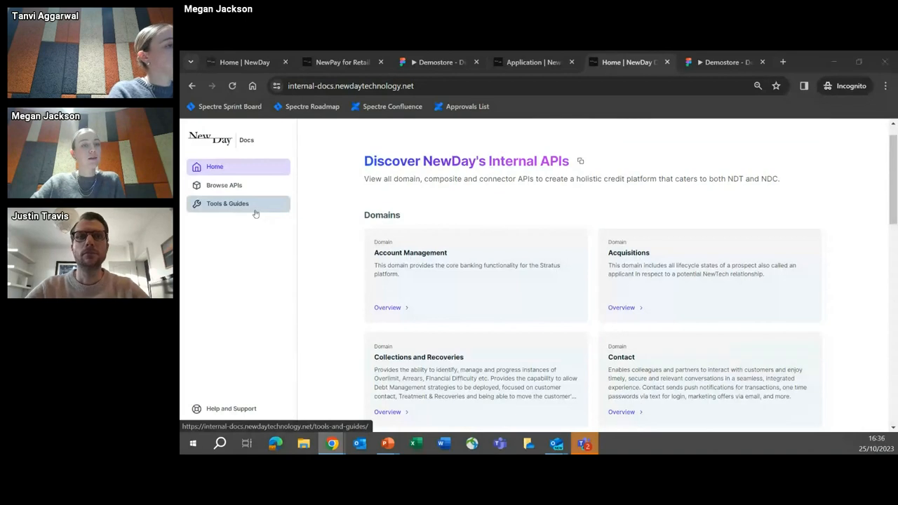
click(227, 203)
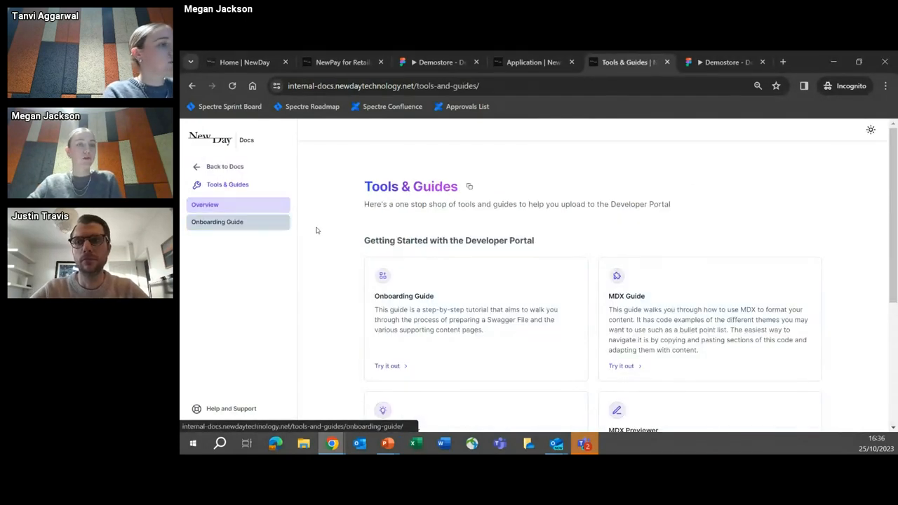
Open the Developer Portal Onboarding Guide via 'Try it out' on its card.
scroll(down, 3)
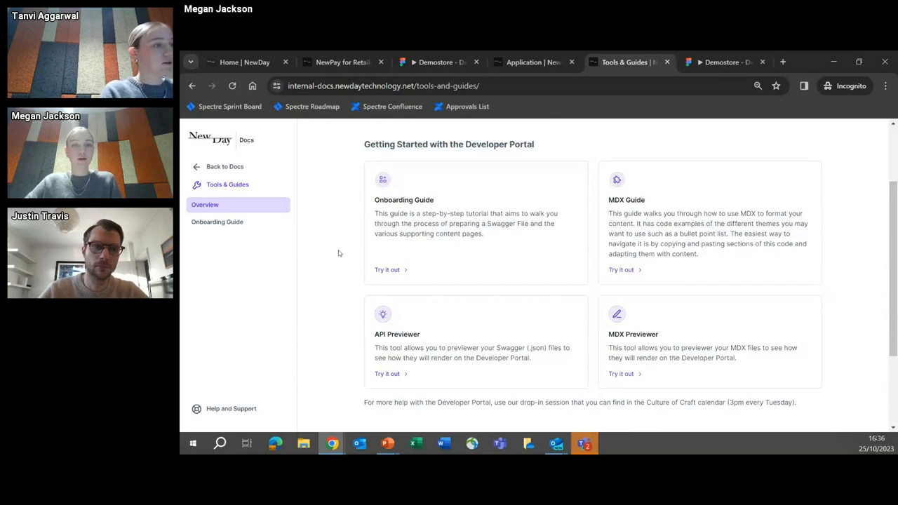
mouse_move(354, 171)
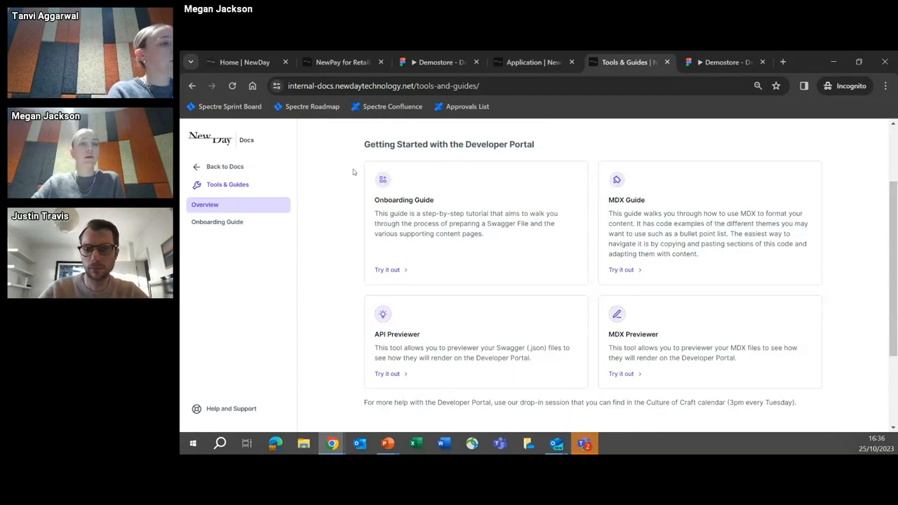
mouse_move(454, 230)
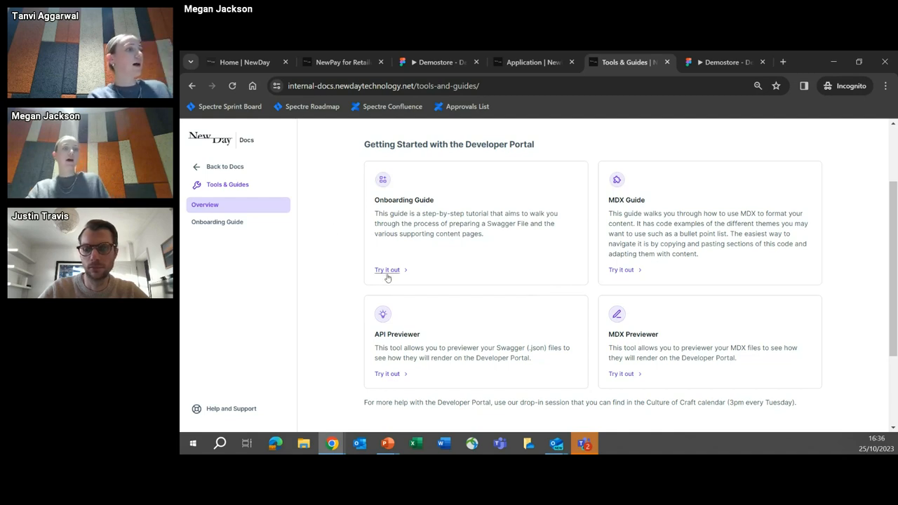
click(387, 269)
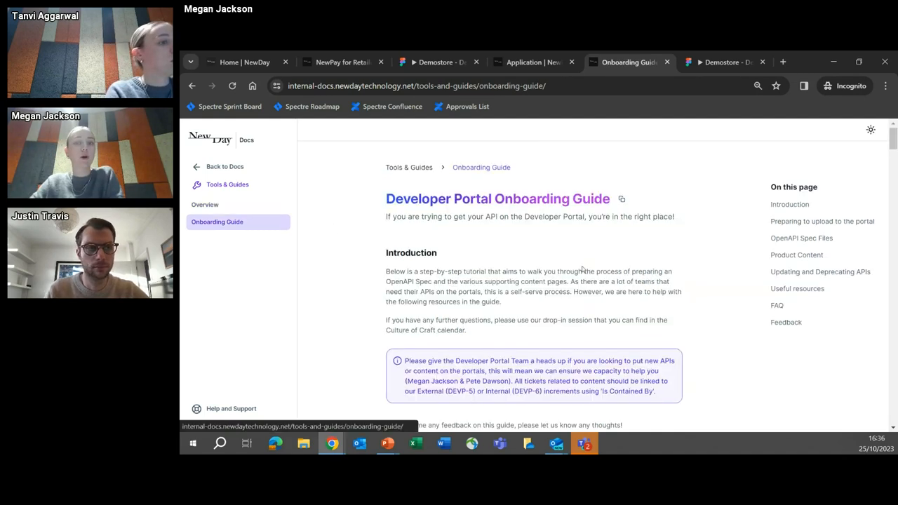
Scroll through the Onboarding Guide introduction and down the Tools & Guides page to the previewer tools.
scroll(down, 3)
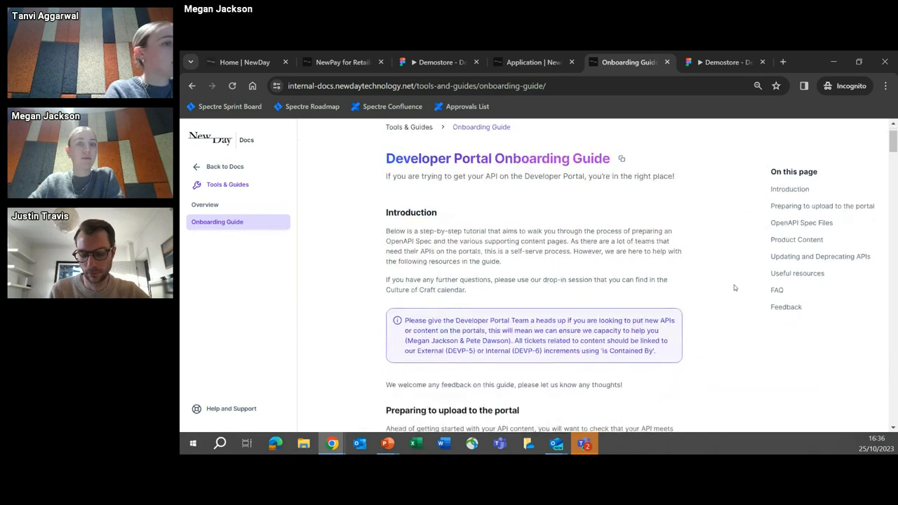
scroll(down, 3)
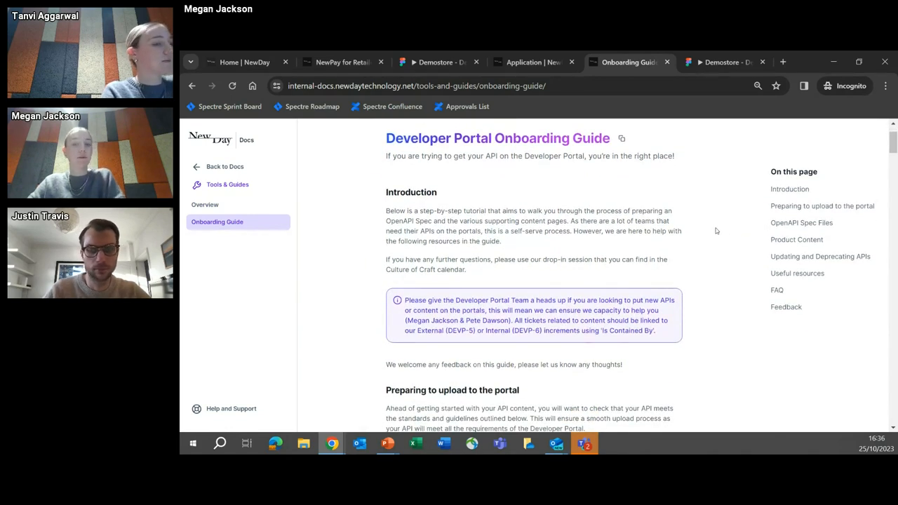
scroll(down, 3)
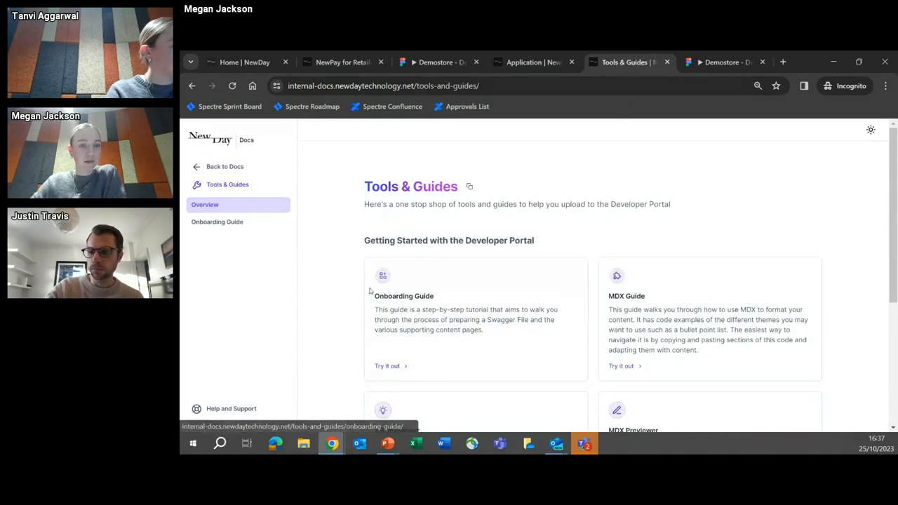
scroll(down, 3)
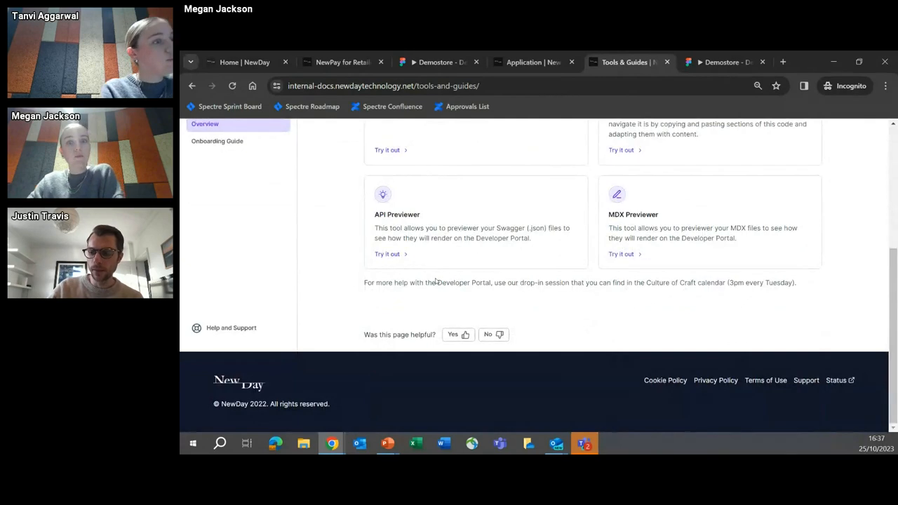